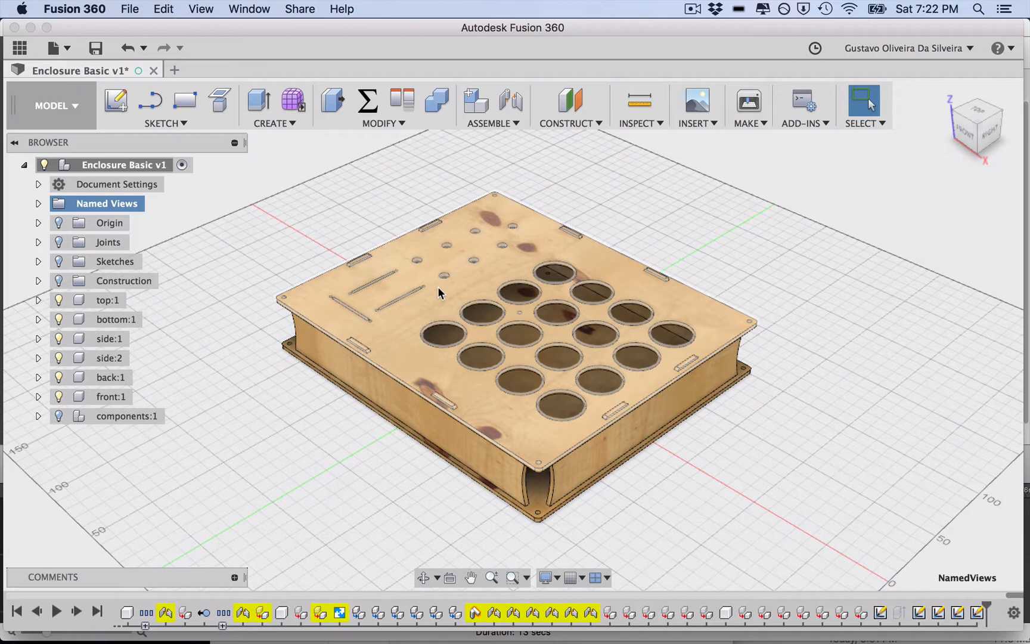
Switch to the Fliper DJ dimensional drawing PDF in Preview and scroll to page 5
{"action": "key", "text": "cmd+s"}
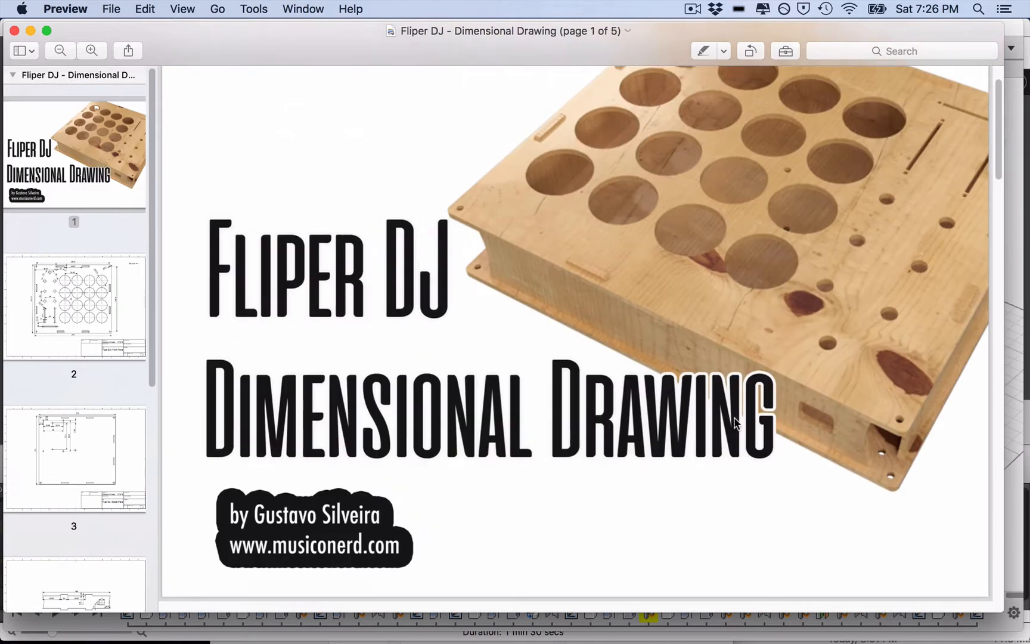
{"action": "scroll", "scroll_direction": "down", "scroll_amount": 3}
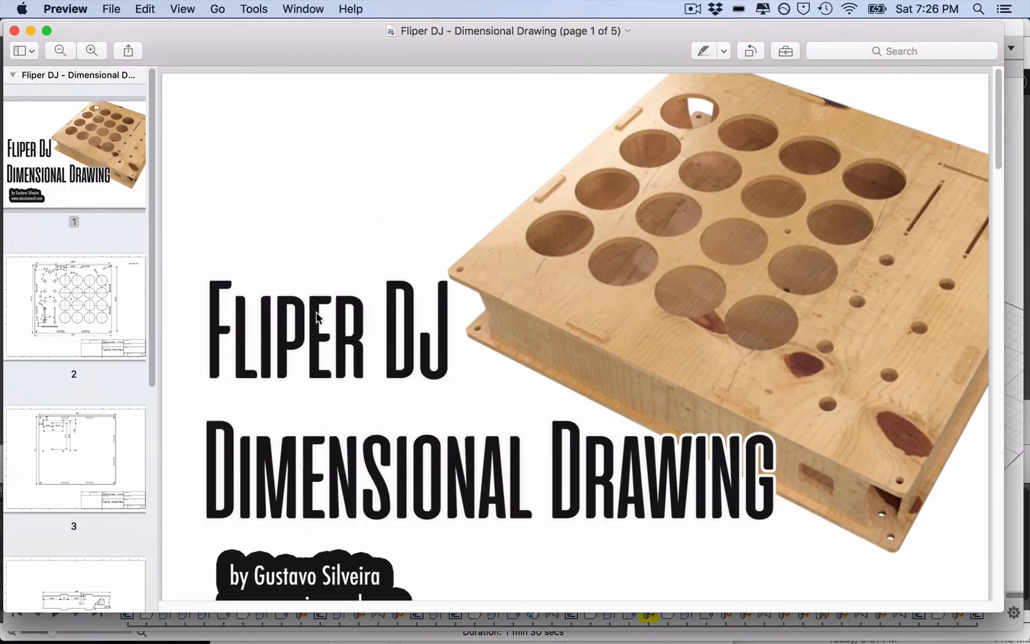
{"action": "mouse_move", "coordinate": [741, 291]}
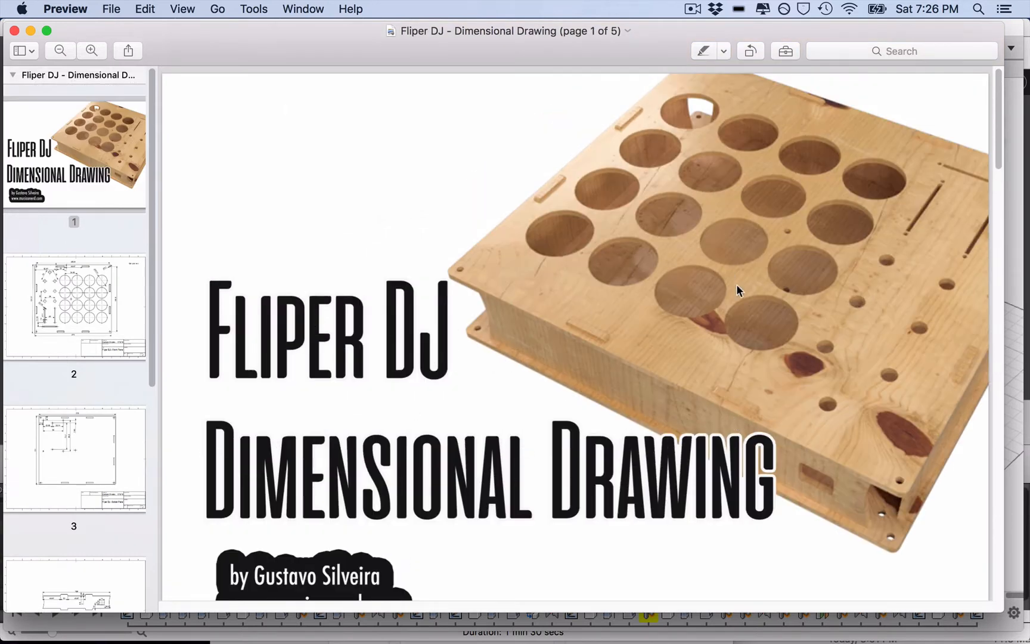
{"action": "scroll", "scroll_direction": "down", "scroll_amount": 3}
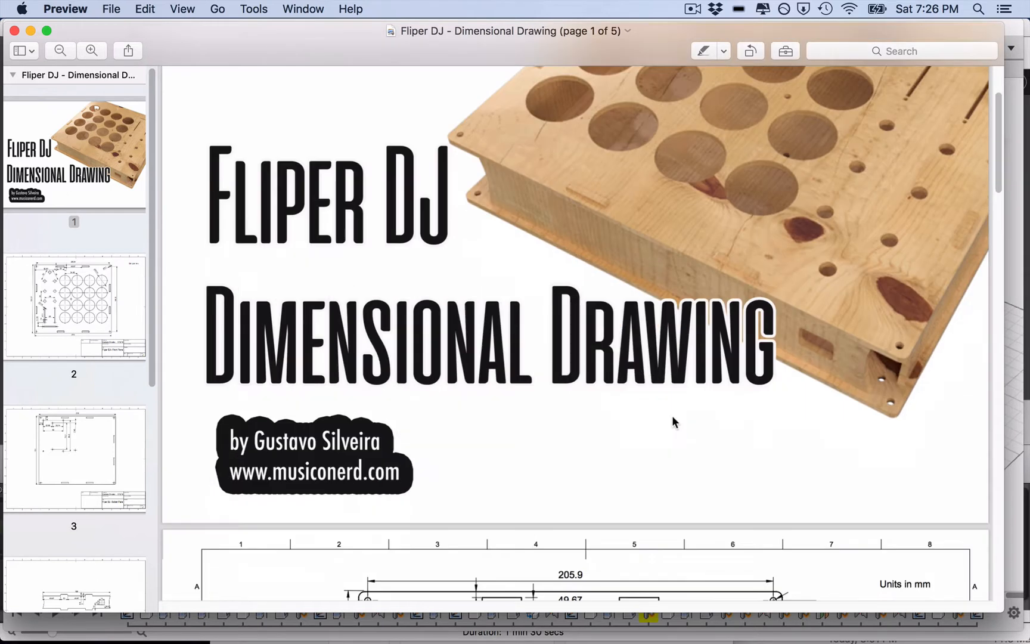
{"action": "scroll", "scroll_direction": "down", "scroll_amount": 3}
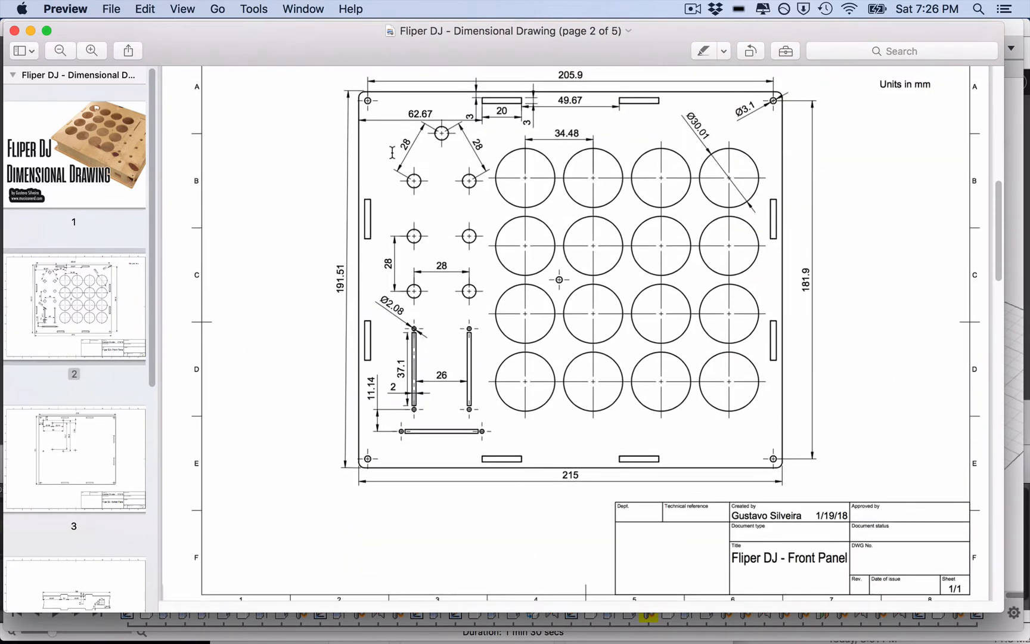
{"action": "mouse_move", "coordinate": [583, 176]}
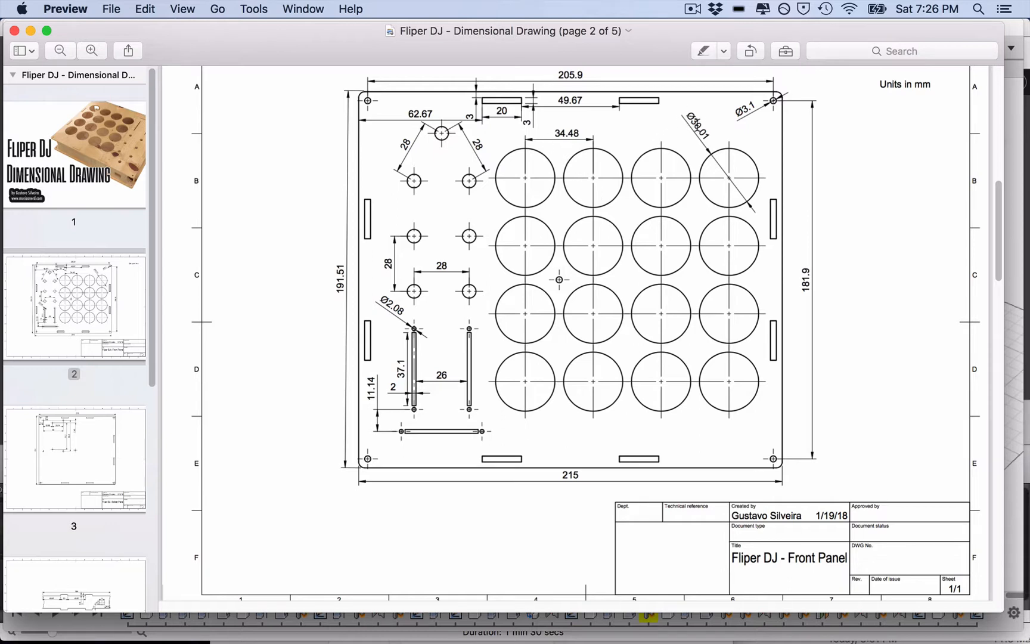
{"action": "mouse_move", "coordinate": [549, 174]}
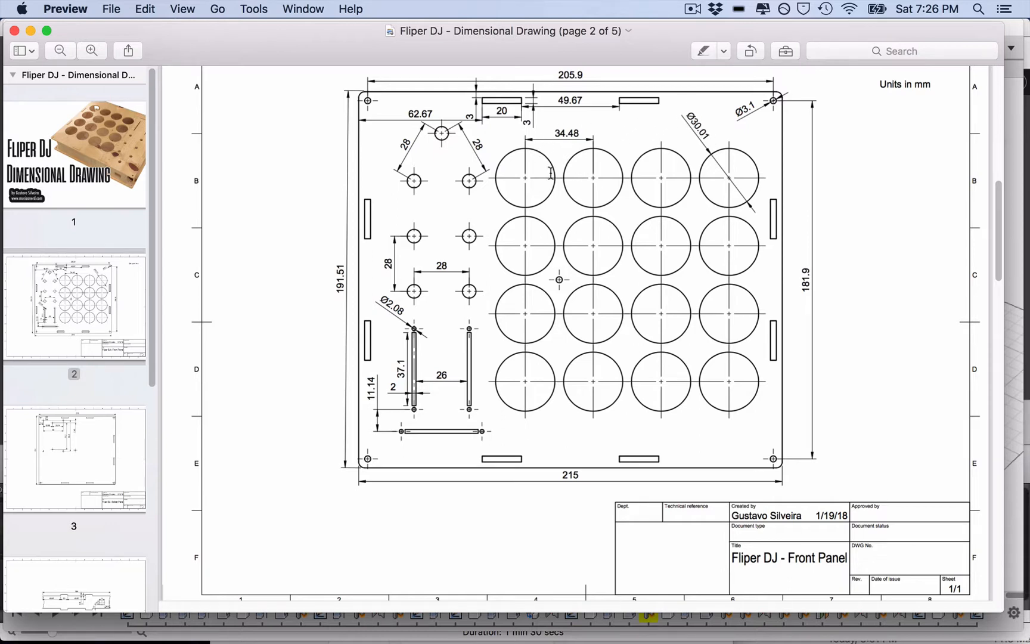
{"action": "scroll", "scroll_direction": "down", "scroll_amount": 3}
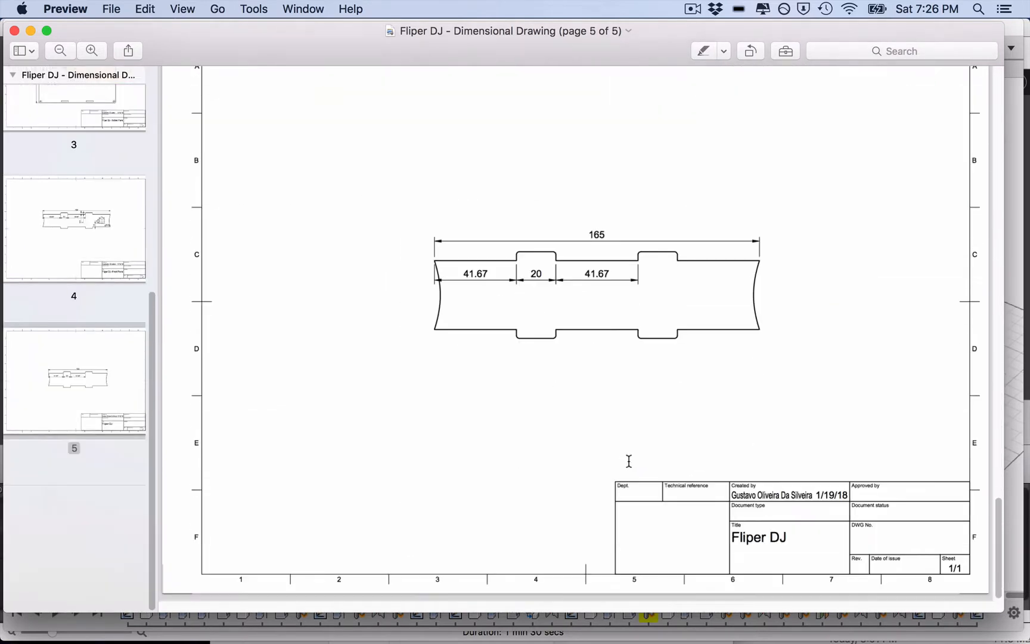
Return to the Enclosure Basic v2 model and start a new Drawing From Design
{"action": "key", "text": "cmd+tab"}
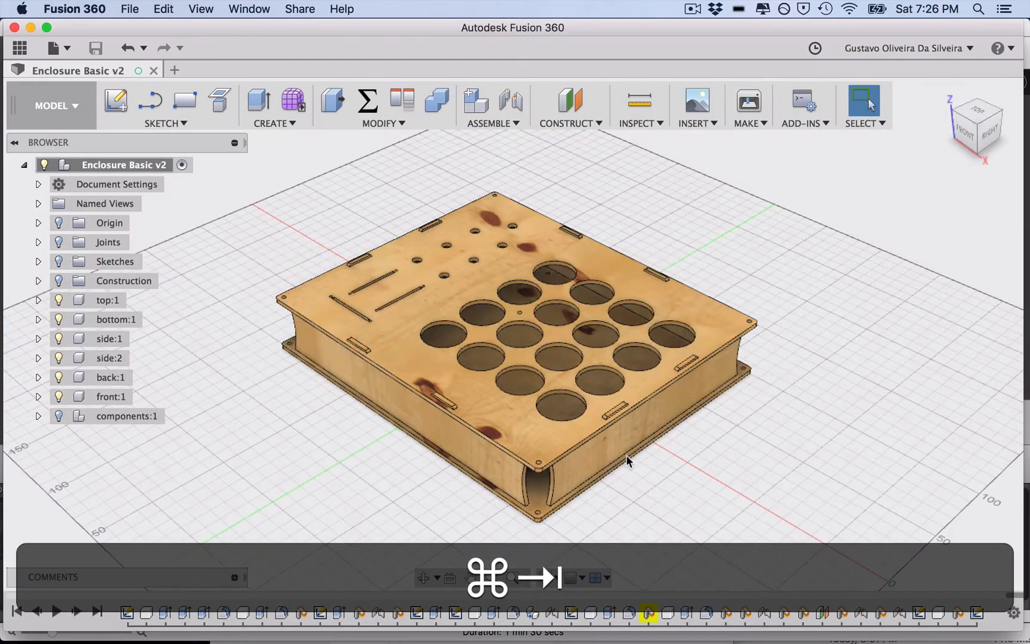
{"action": "mouse_move", "coordinate": [77, 109]}
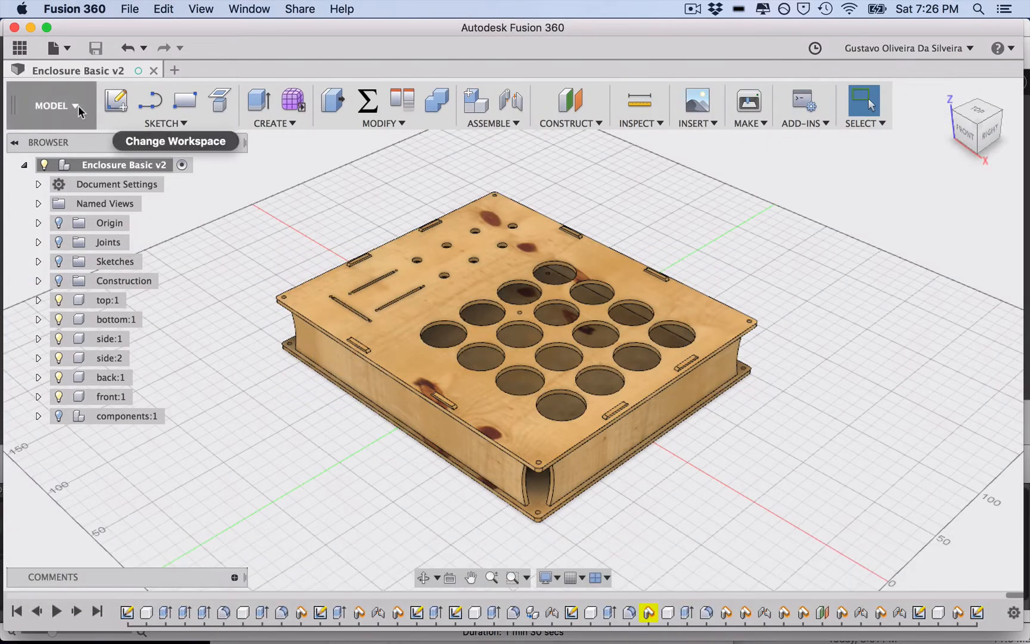
{"action": "left_click", "coordinate": [50, 105]}
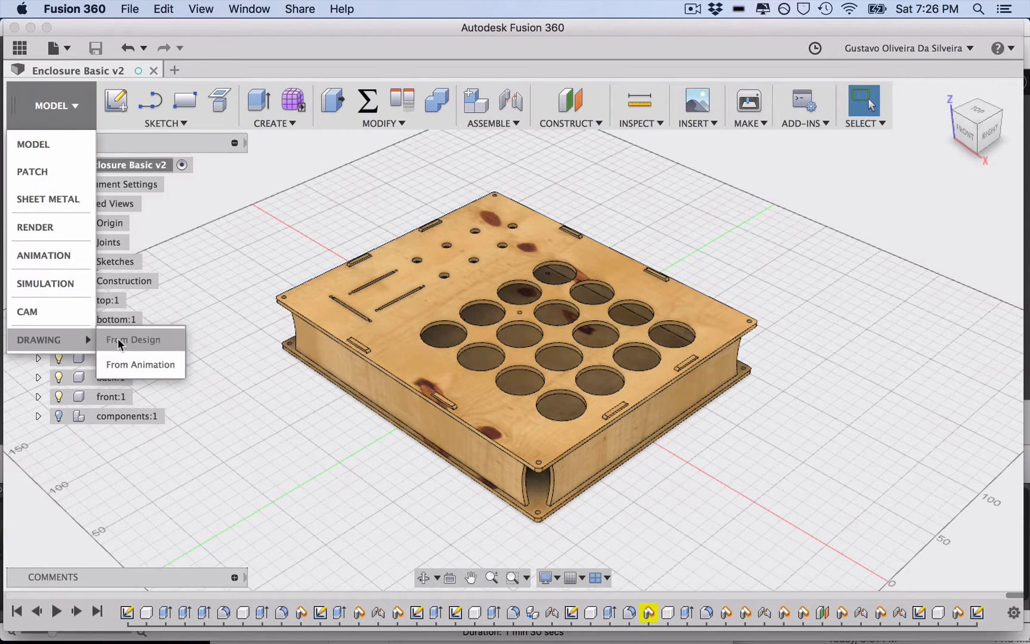
{"action": "left_click", "coordinate": [132, 338]}
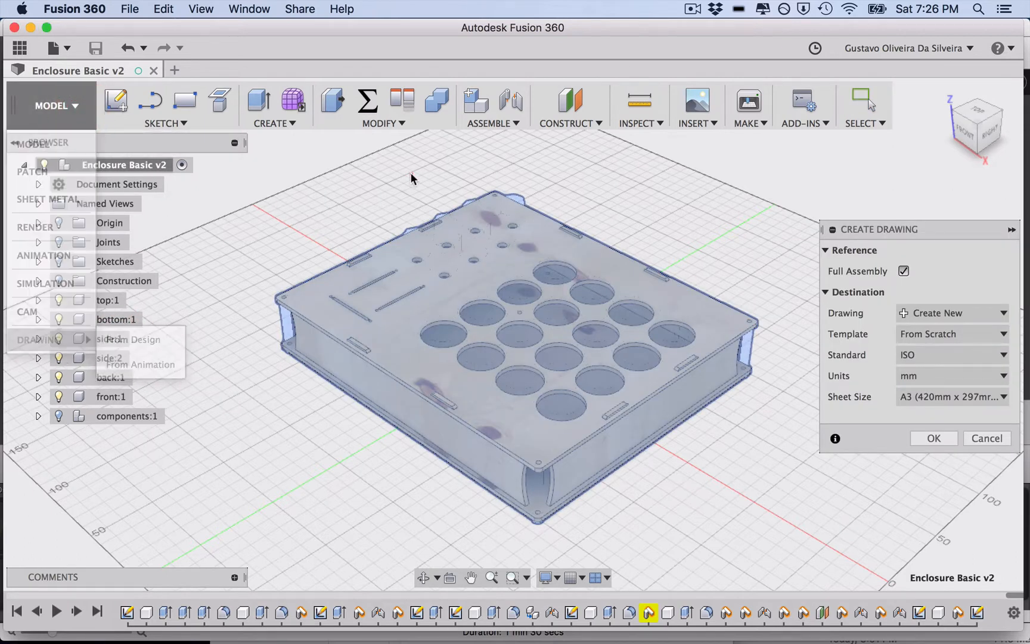
{"action": "mouse_move", "coordinate": [934, 439]}
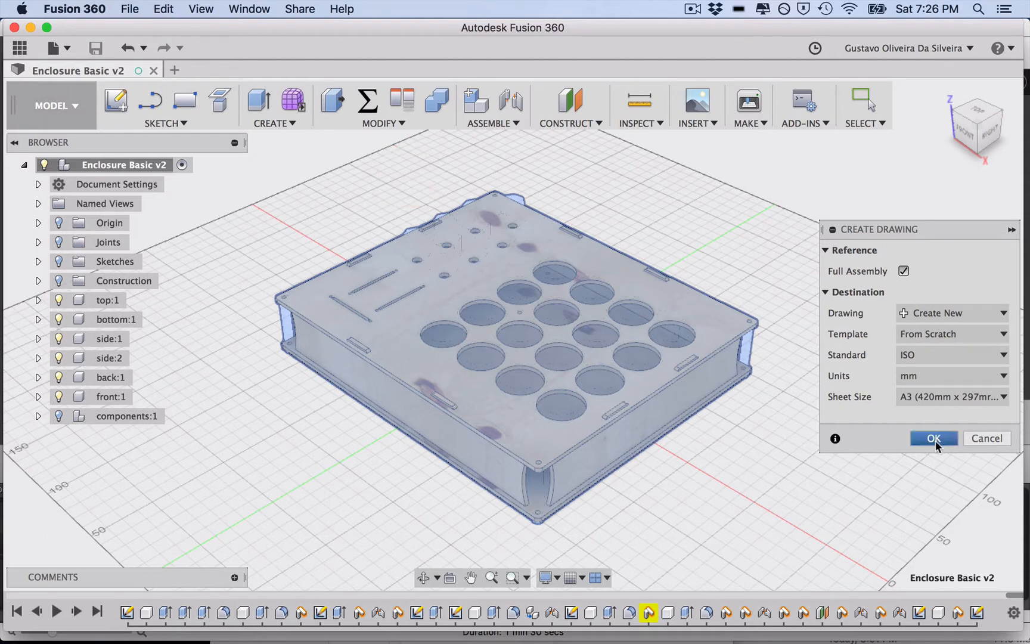
{"action": "mouse_move", "coordinate": [853, 408]}
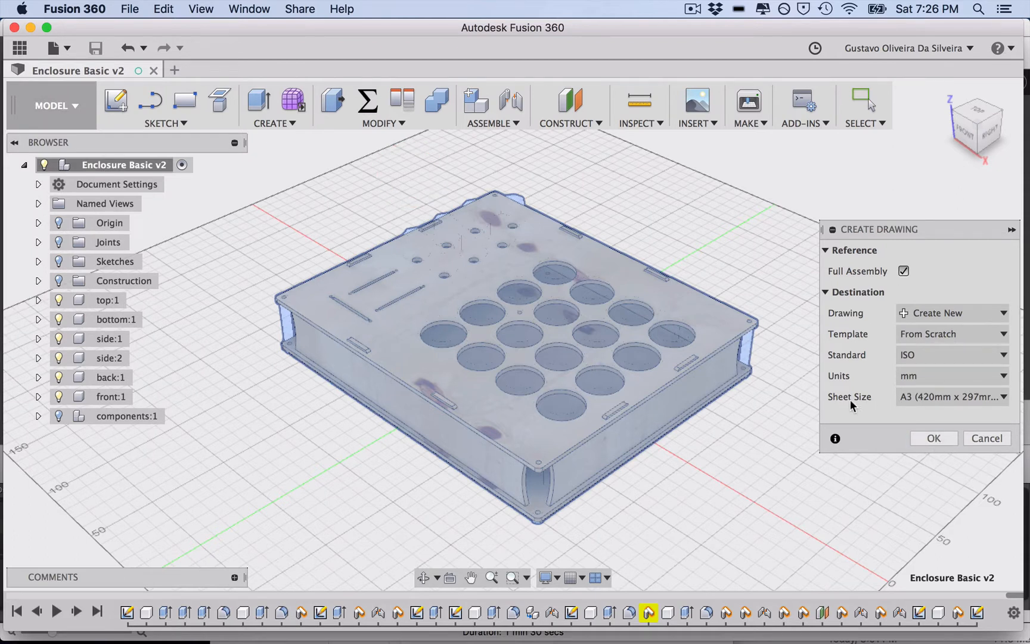
{"action": "mouse_move", "coordinate": [766, 358]}
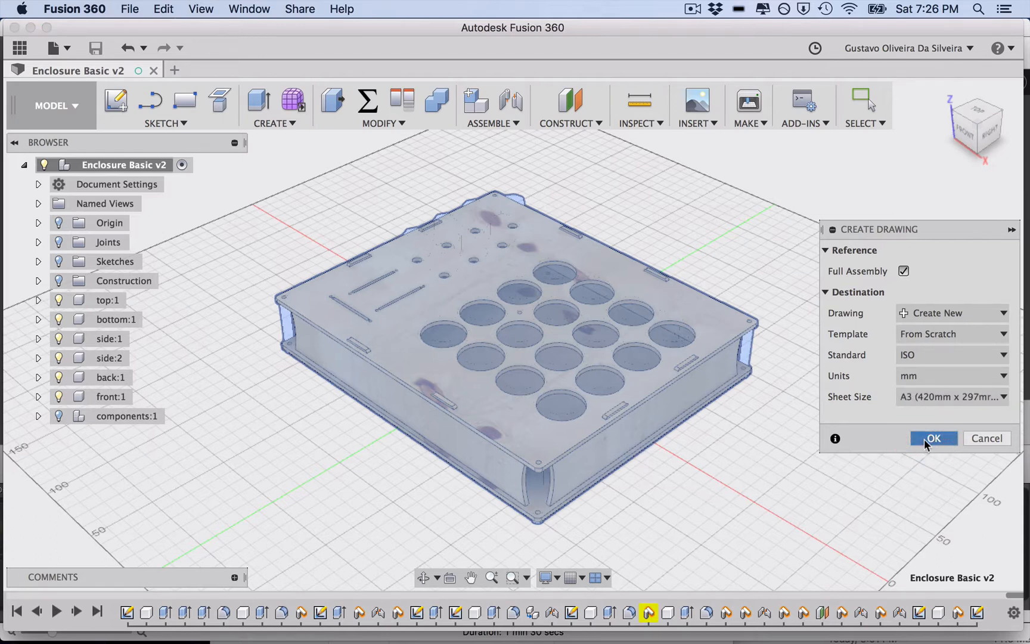
Accept the ISO, mm, A3 settings to generate the Enclosure Basic drawing sheet
{"action": "left_click", "coordinate": [934, 439]}
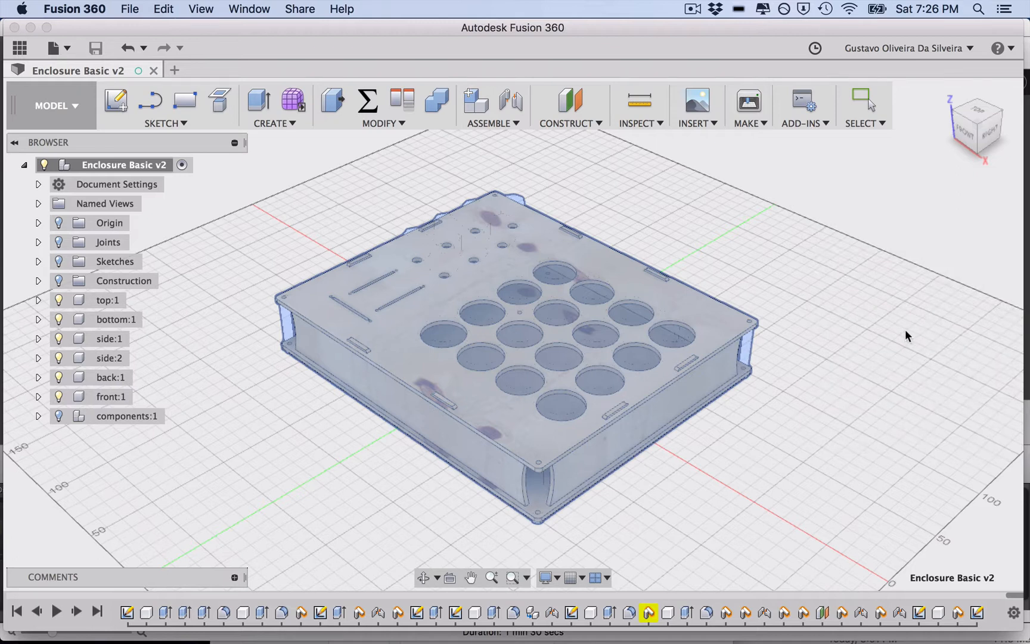
{"action": "mouse_move", "coordinate": [880, 334]}
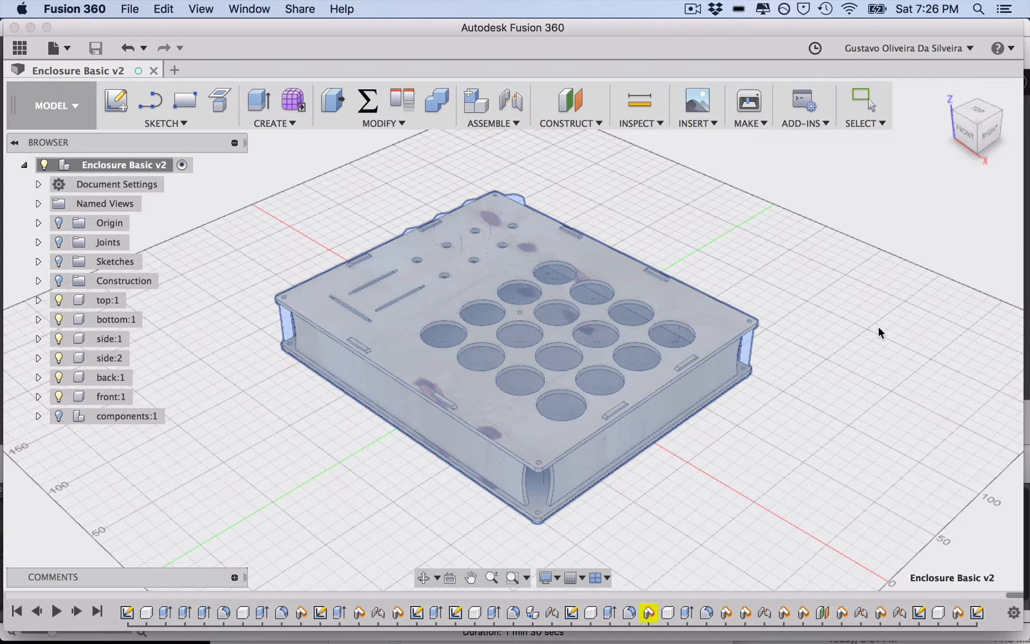
{"action": "mouse_move", "coordinate": [237, 196]}
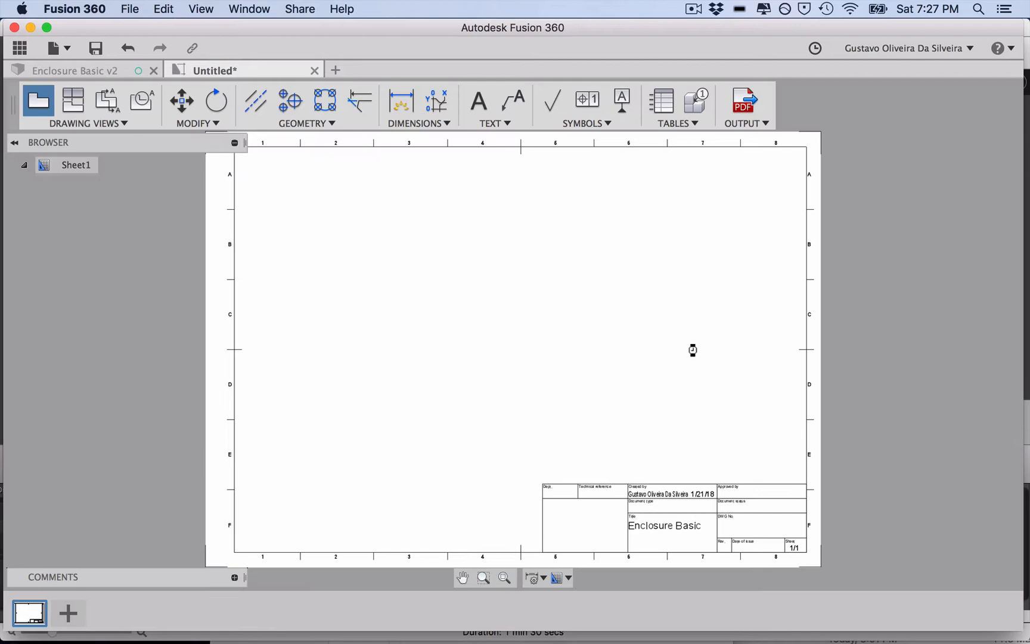
{"action": "mouse_move", "coordinate": [521, 272]}
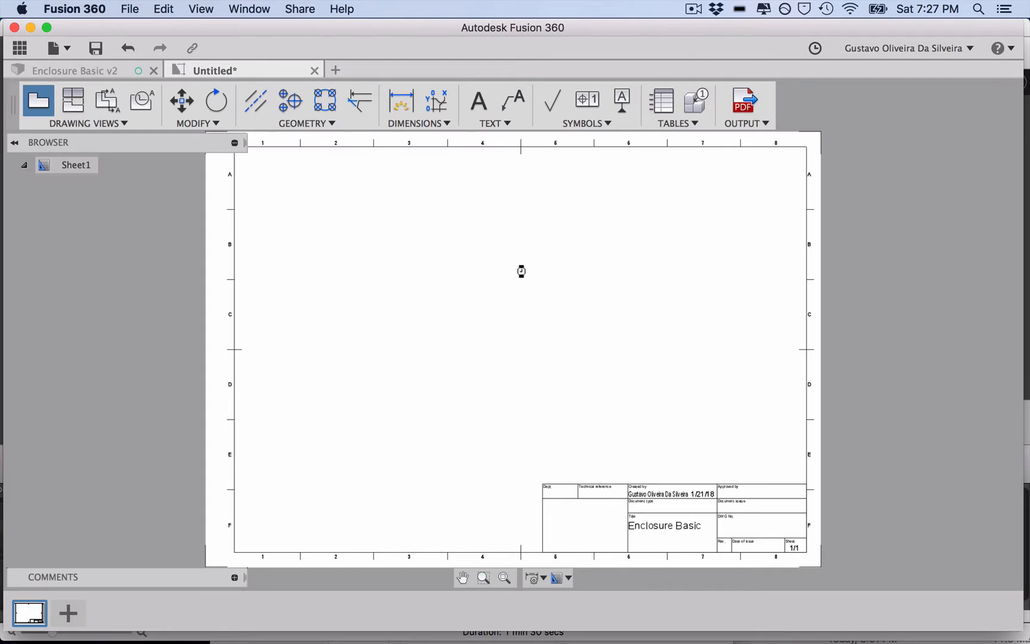
{"action": "mouse_move", "coordinate": [522, 274]}
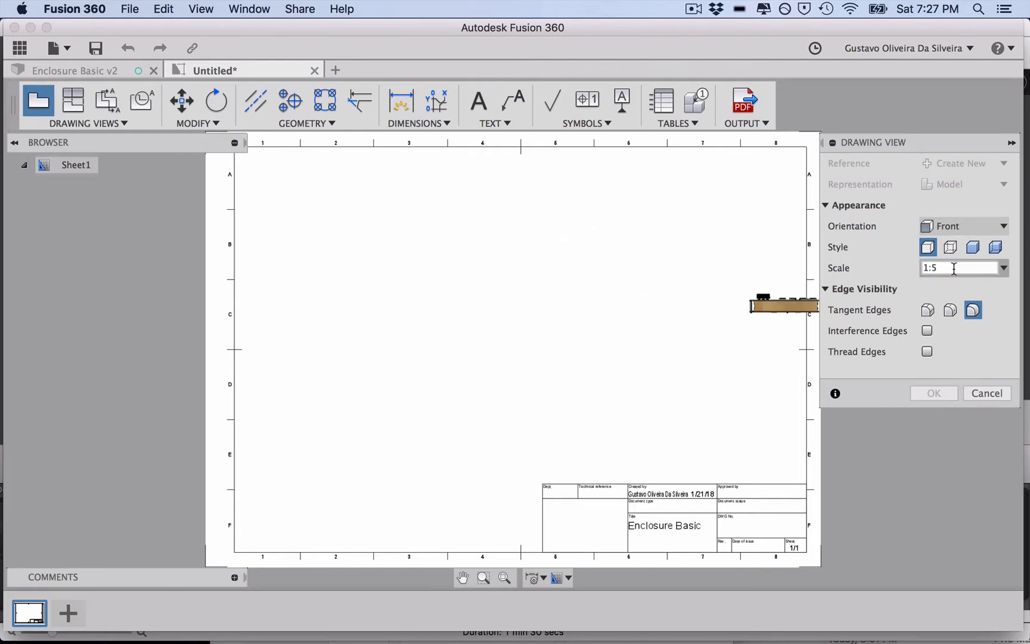
Place a 1:1 TOP orientation base view of the enclosure on the A3 sheet
{"action": "type", "text": "1:1"}
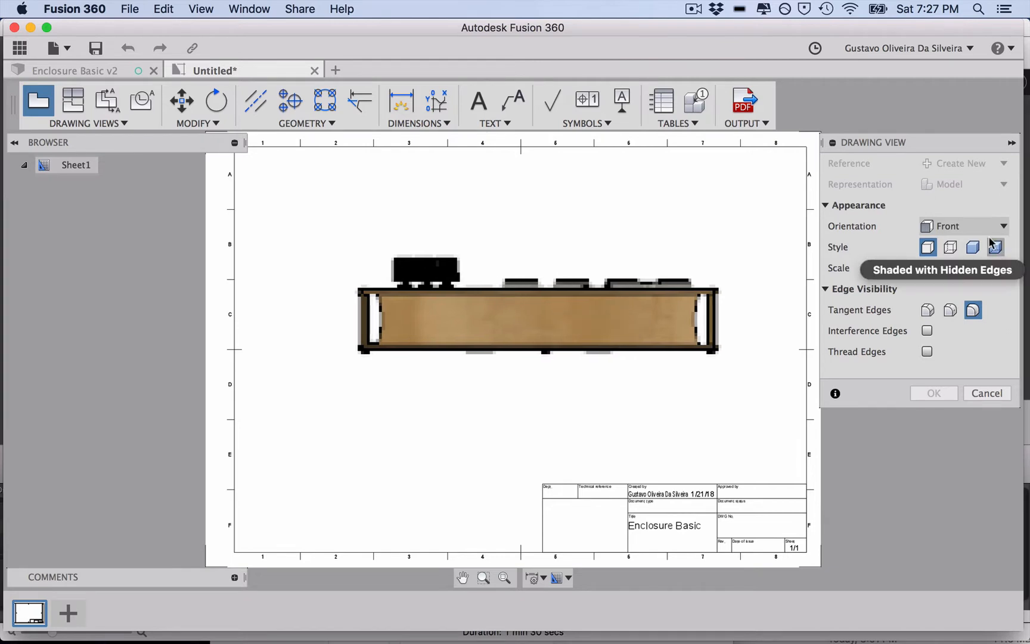
{"action": "left_click", "coordinate": [964, 227]}
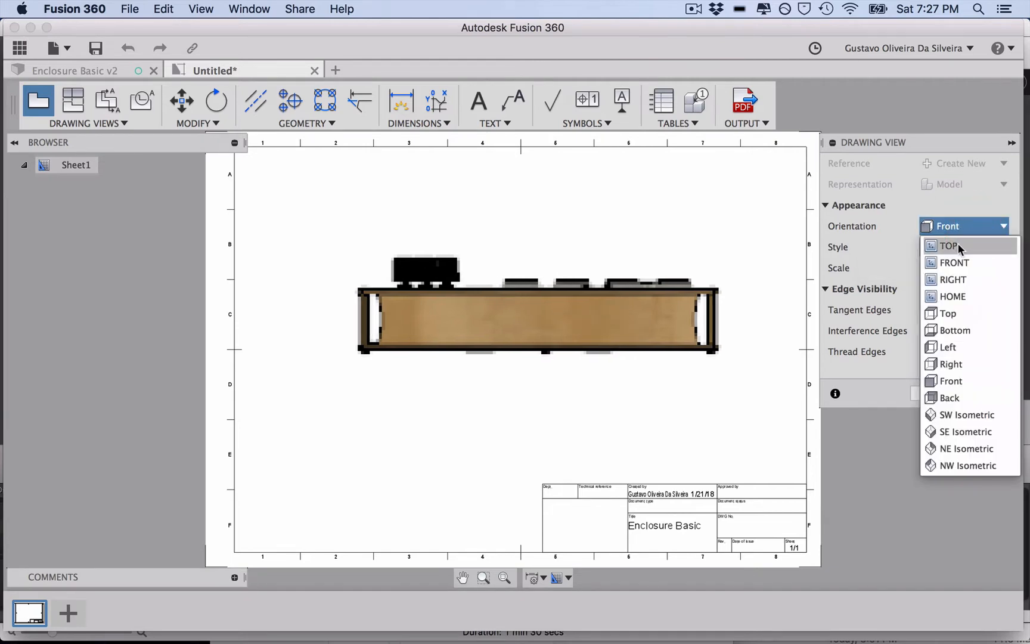
{"action": "left_click", "coordinate": [949, 246]}
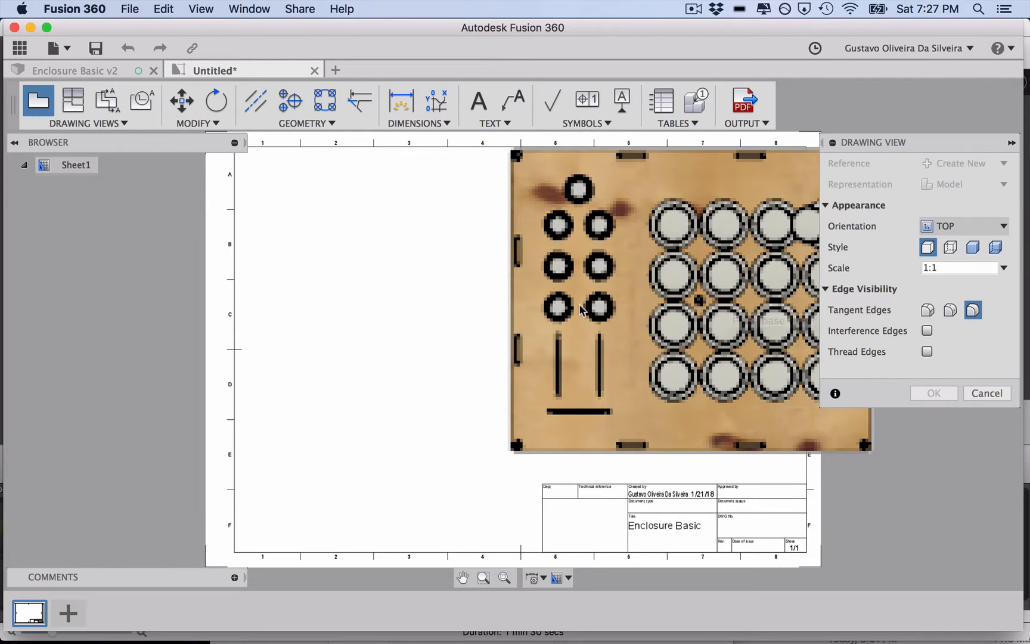
{"action": "left_click_drag", "start_coordinate": [581, 310], "coordinate": [510, 318]}
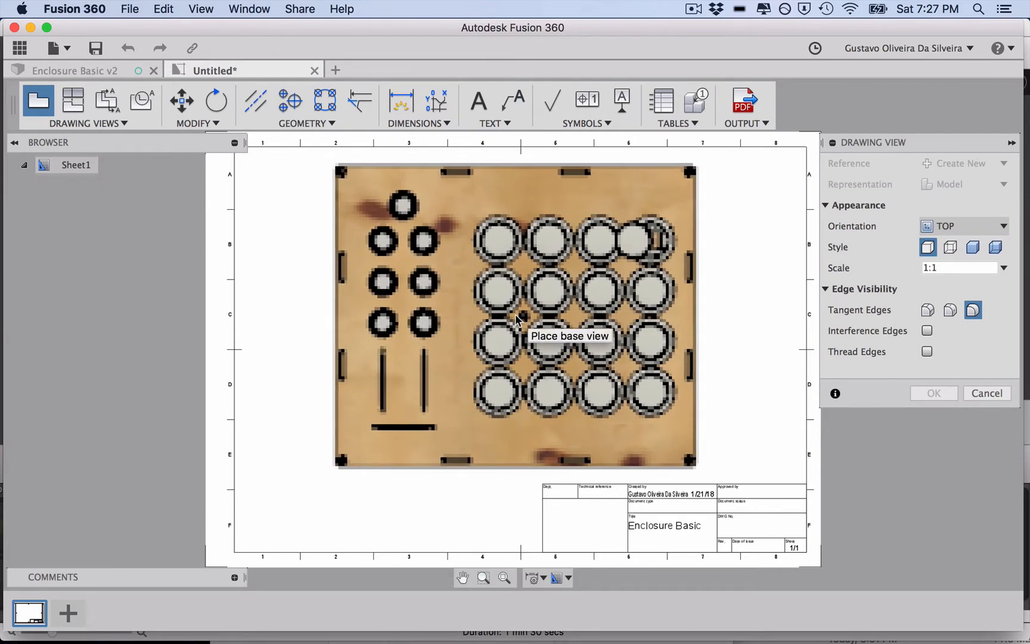
{"action": "left_click", "coordinate": [518, 329]}
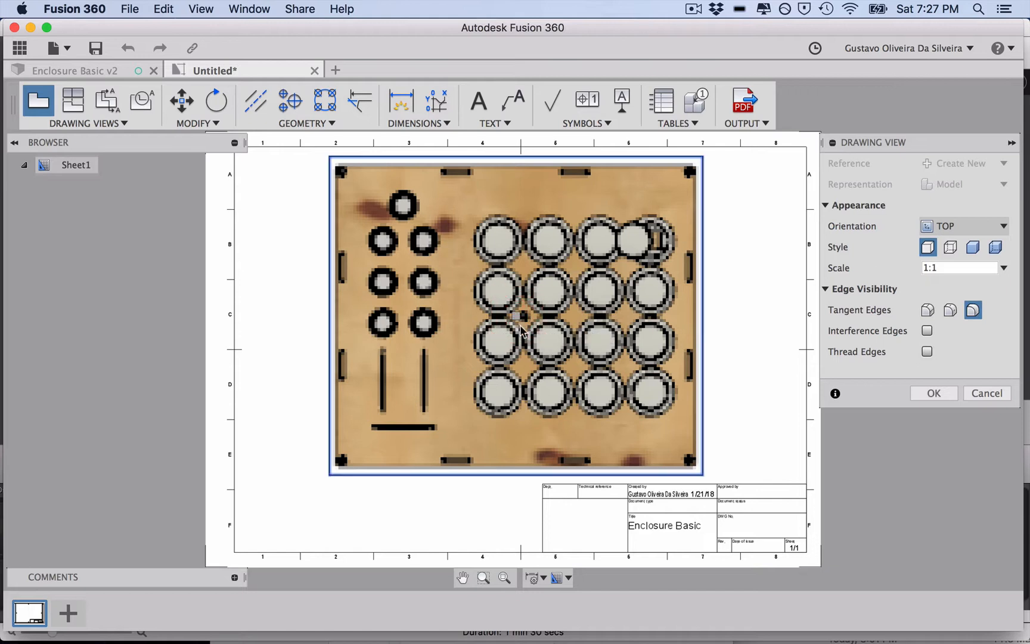
{"action": "left_click", "coordinate": [933, 393]}
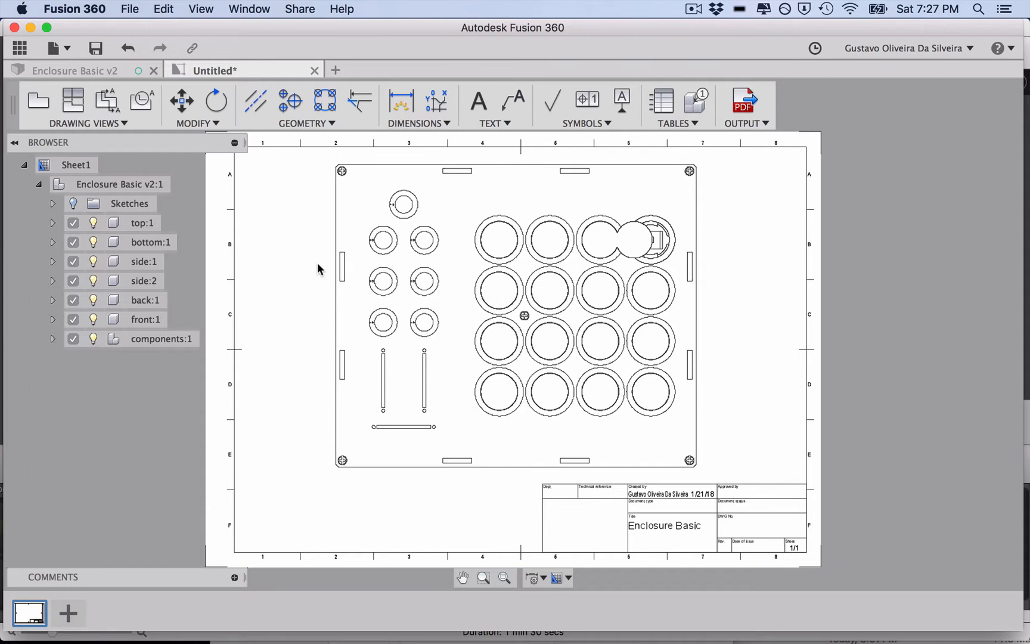
{"action": "mouse_move", "coordinate": [279, 243]}
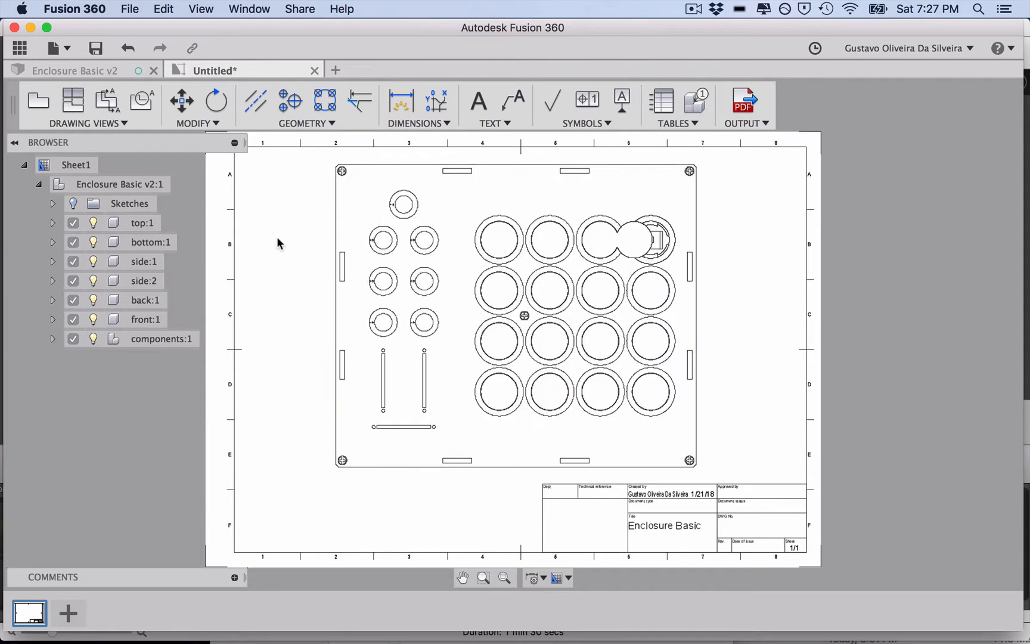
{"action": "mouse_move", "coordinate": [257, 329]}
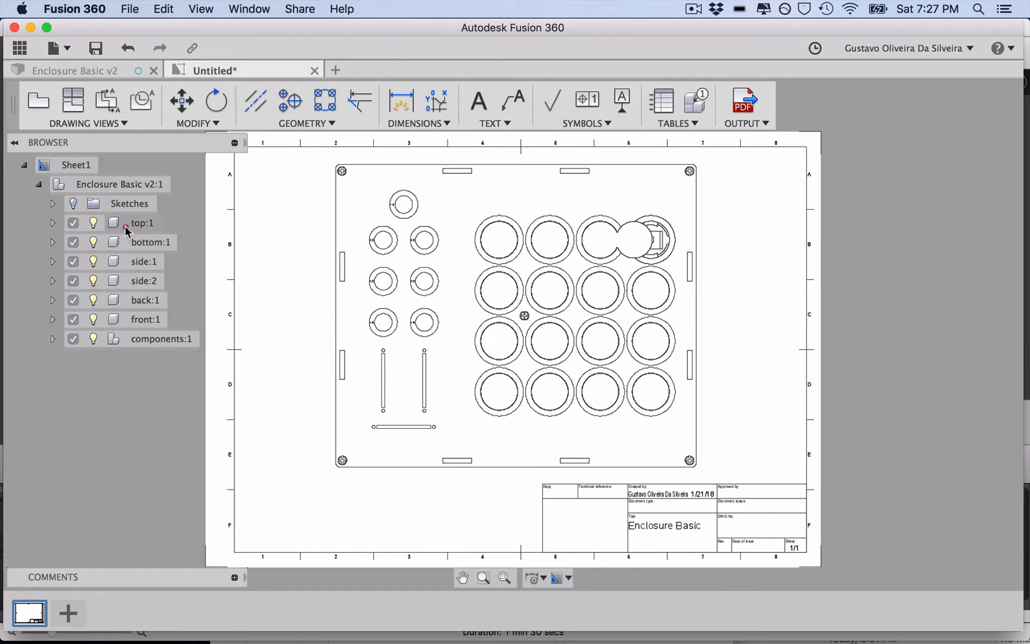
Suppress all components except top:1 so only the top panel shows in the view
{"action": "right_click", "coordinate": [142, 223]}
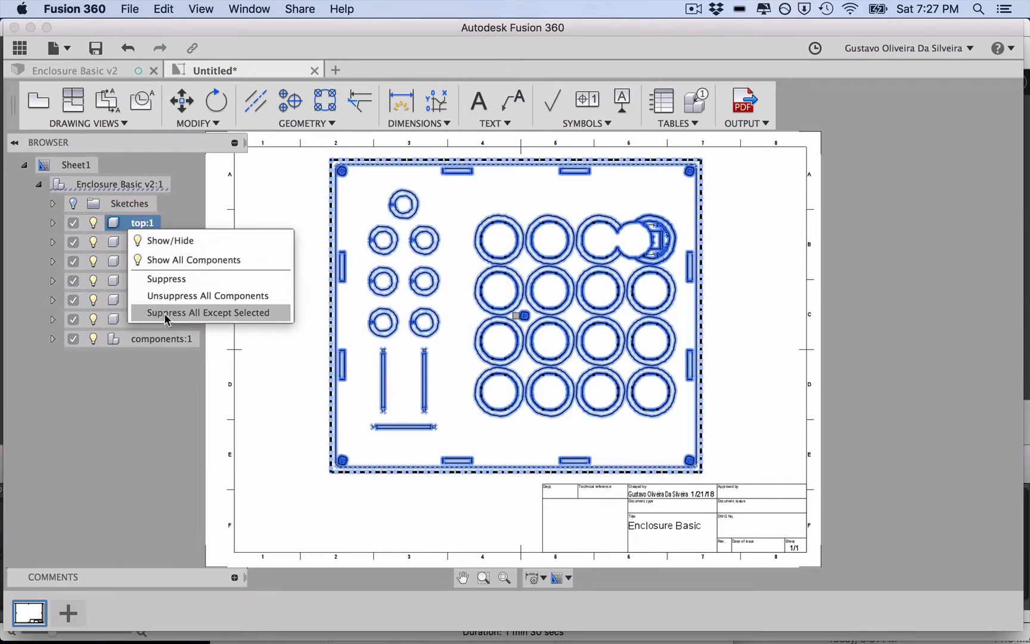
{"action": "left_click", "coordinate": [209, 312]}
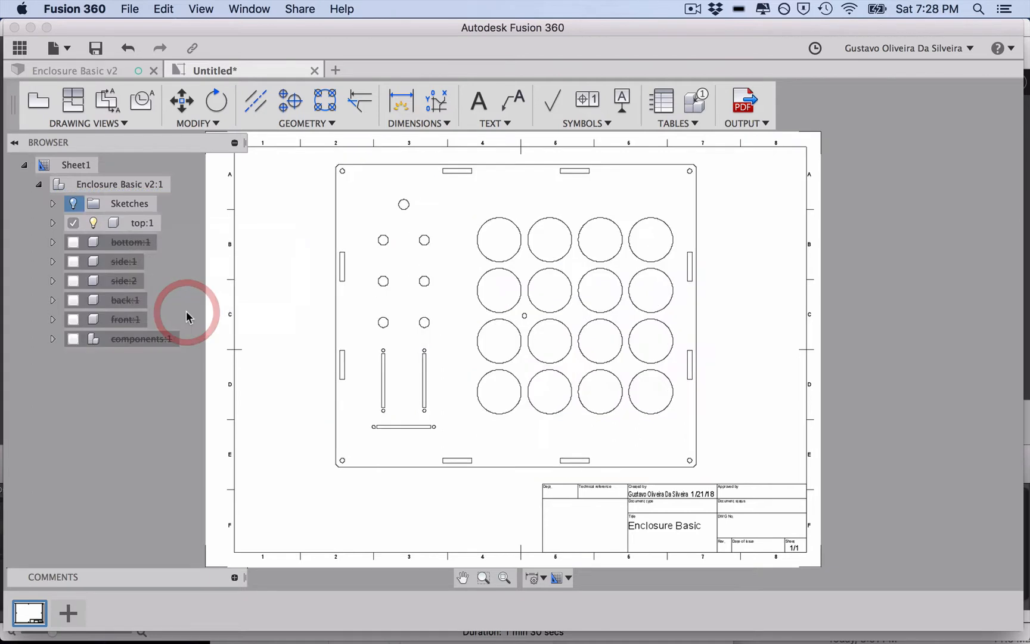
{"action": "mouse_move", "coordinate": [115, 235]}
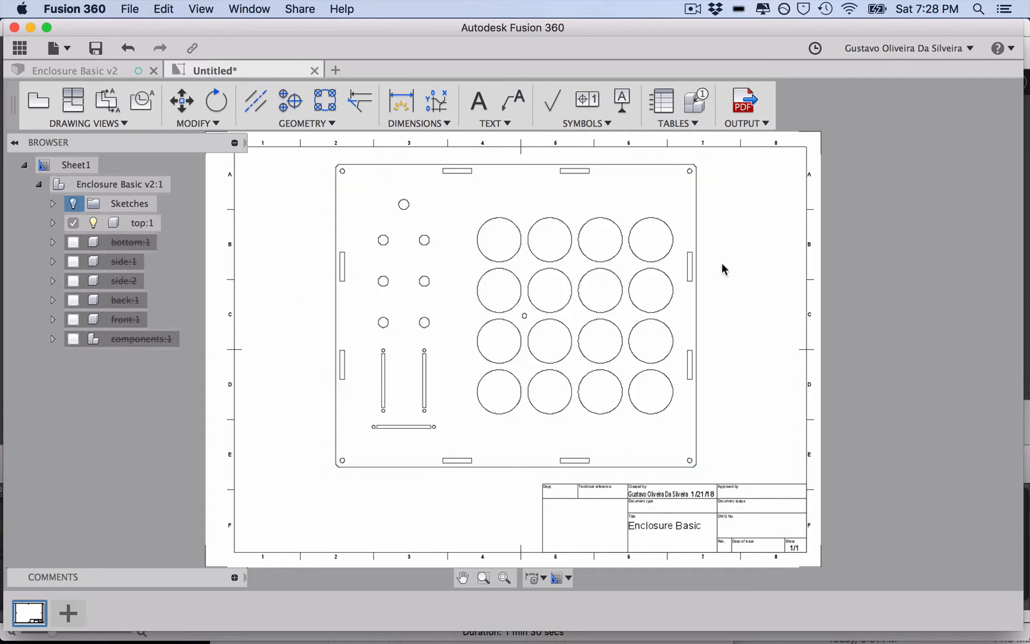
{"action": "left_click", "coordinate": [499, 298]}
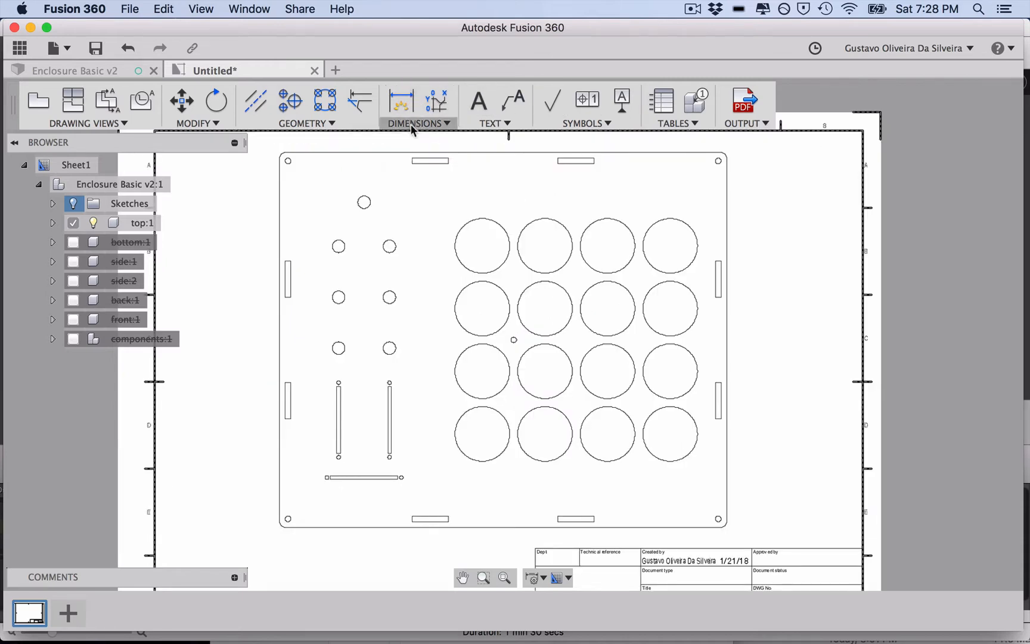
{"action": "mouse_move", "coordinate": [401, 101]}
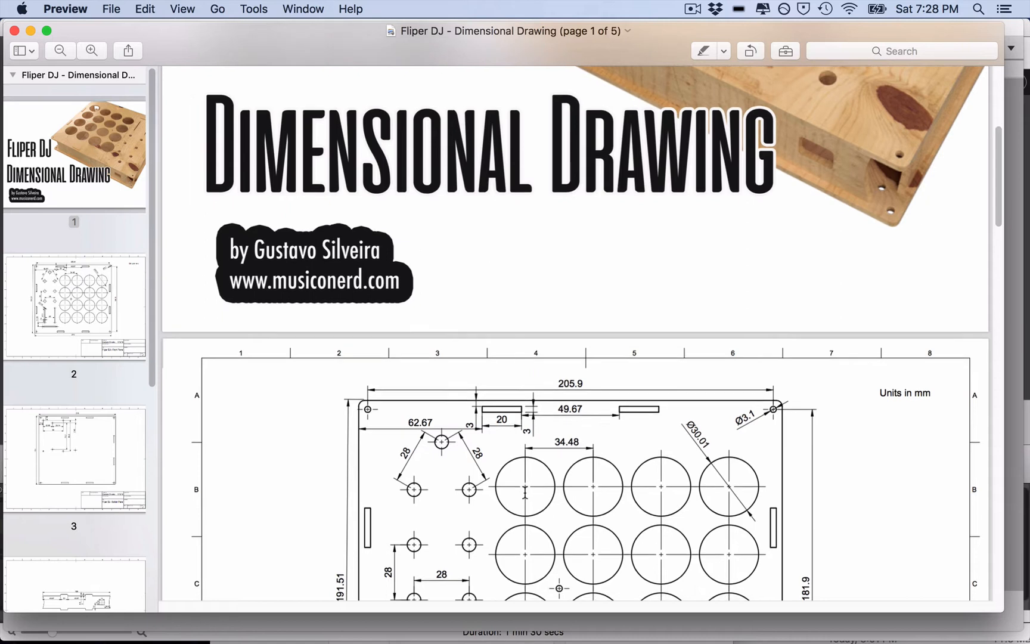
{"action": "scroll", "scroll_direction": "down", "scroll_amount": 3}
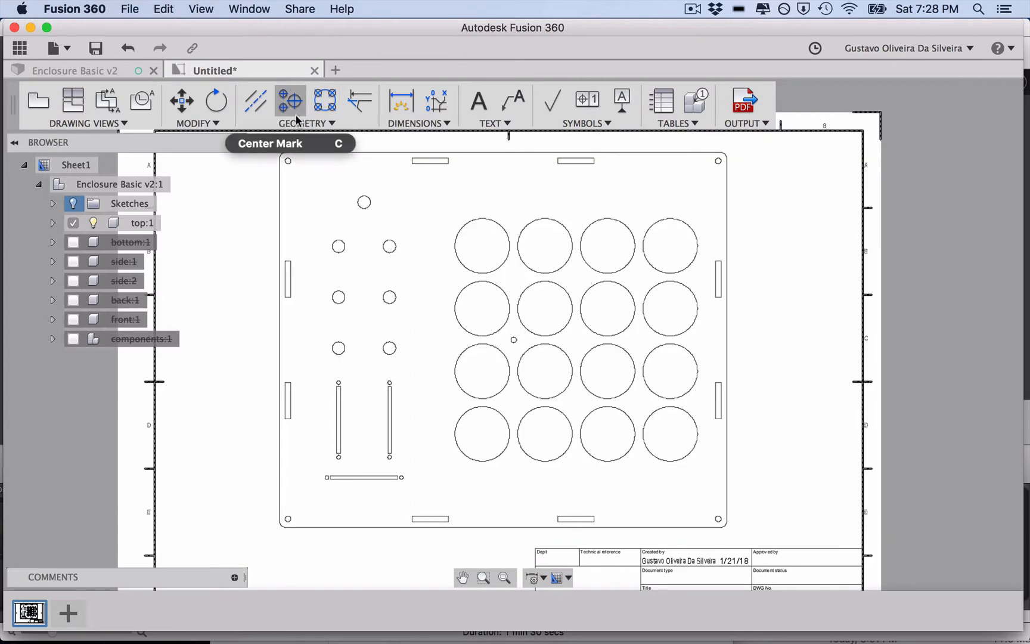
Add Center Marks to the circular holes in the top panel view
{"action": "left_click", "coordinate": [306, 124]}
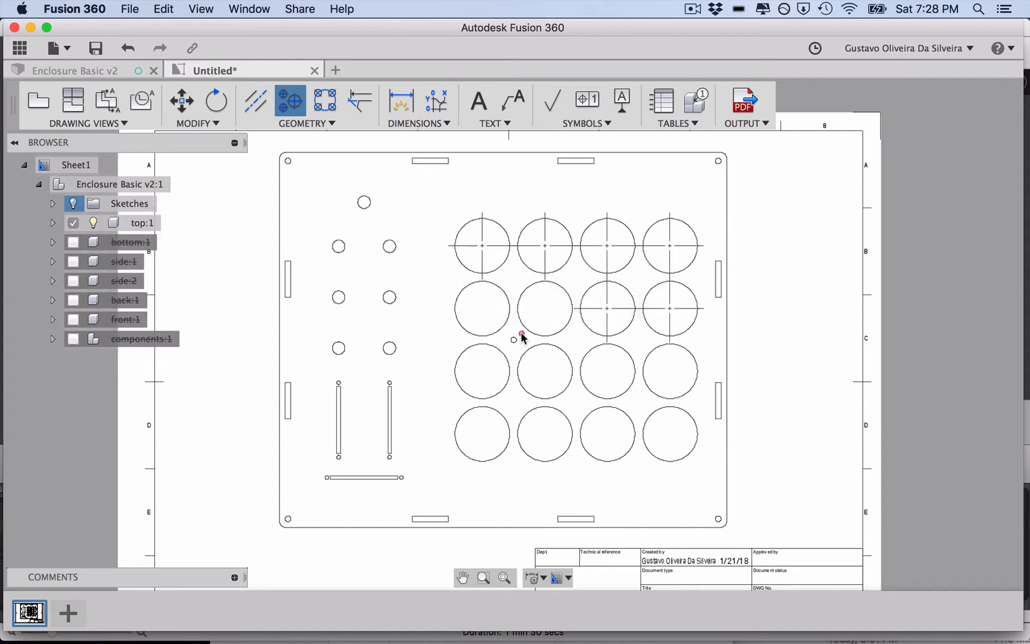
{"action": "left_click", "coordinate": [616, 448]}
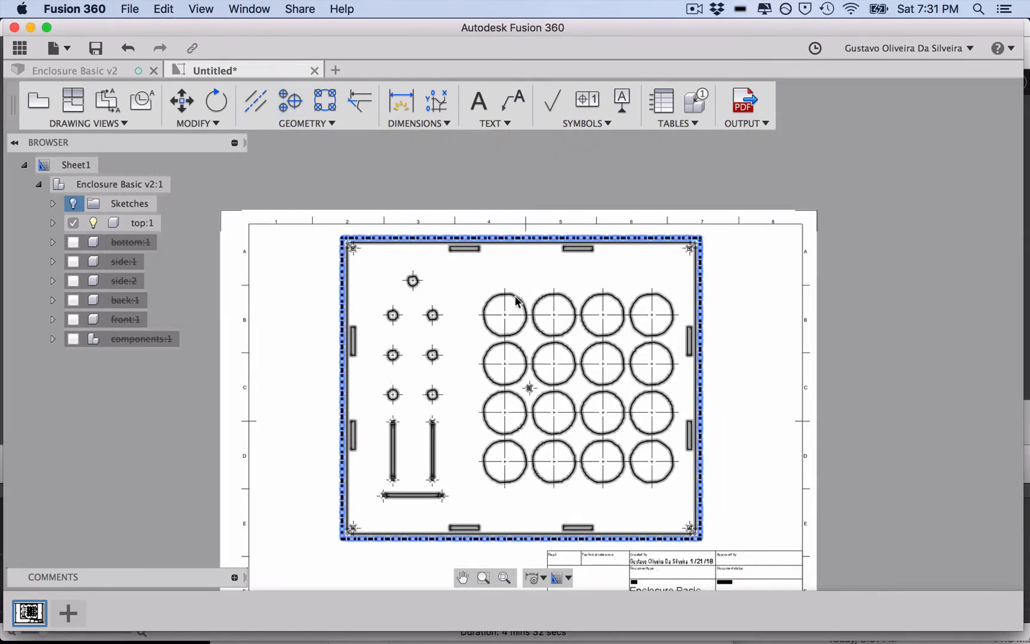
{"action": "mouse_move", "coordinate": [546, 247]}
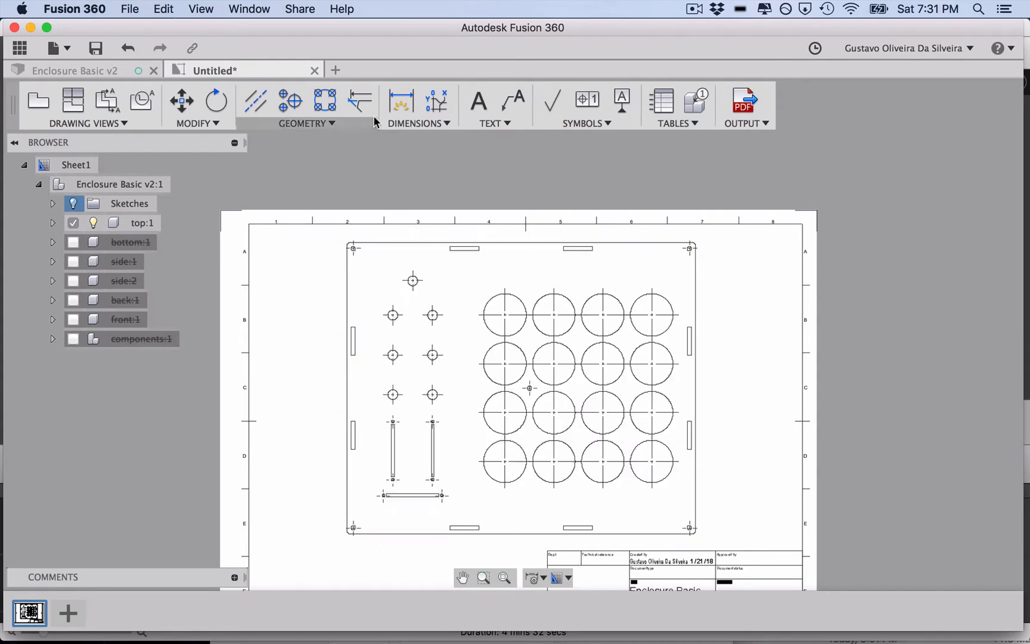
Show the Dimensions dropdown listing the available dimension types
{"action": "left_click", "coordinate": [417, 124]}
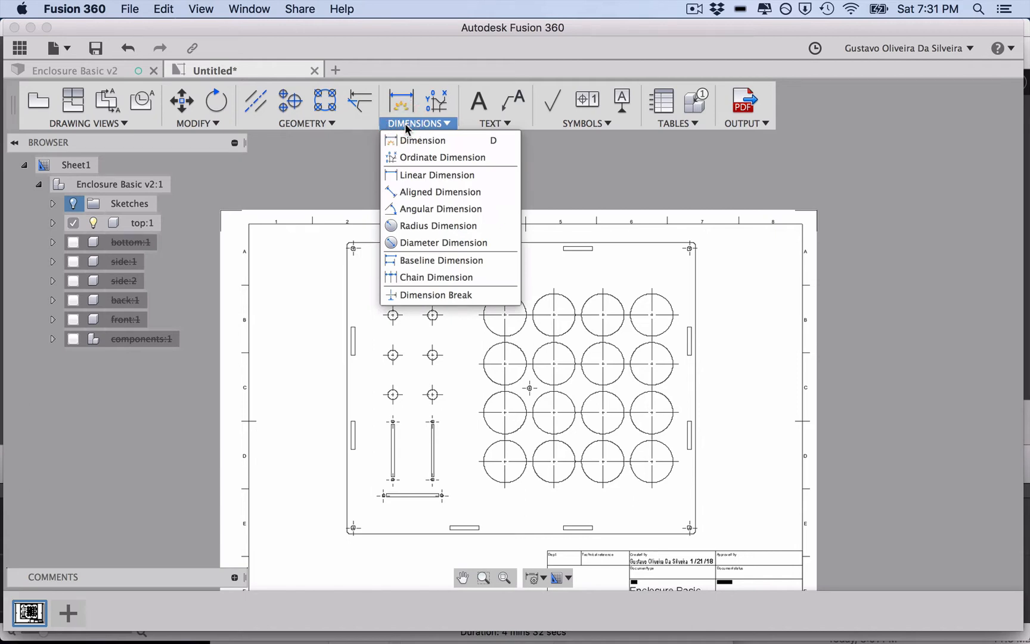
{"action": "mouse_move", "coordinate": [436, 140]}
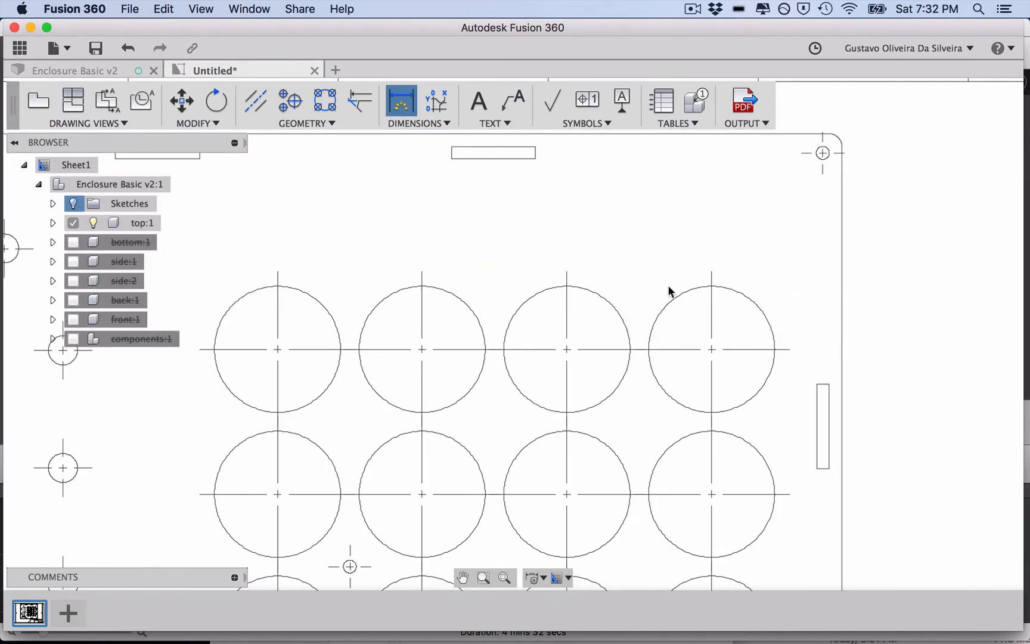
Add Ø30.01, Ø3.1 and Ø2.08 diameter dimensions to the button, corner and slot-end holes
{"action": "left_click", "coordinate": [711, 349]}
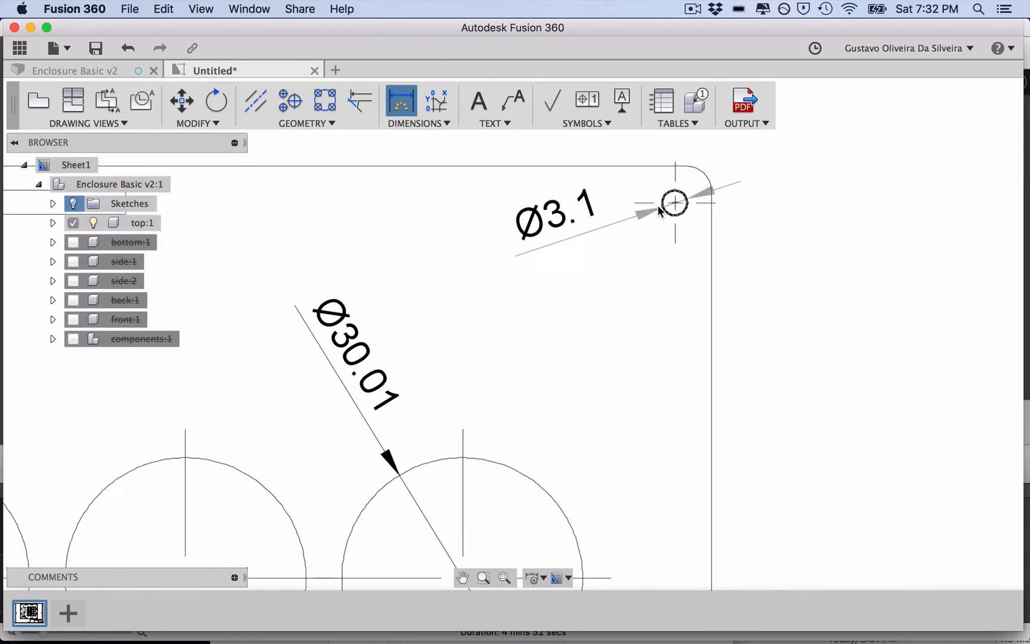
{"action": "left_click_drag", "start_coordinate": [557, 216], "coordinate": [795, 197]}
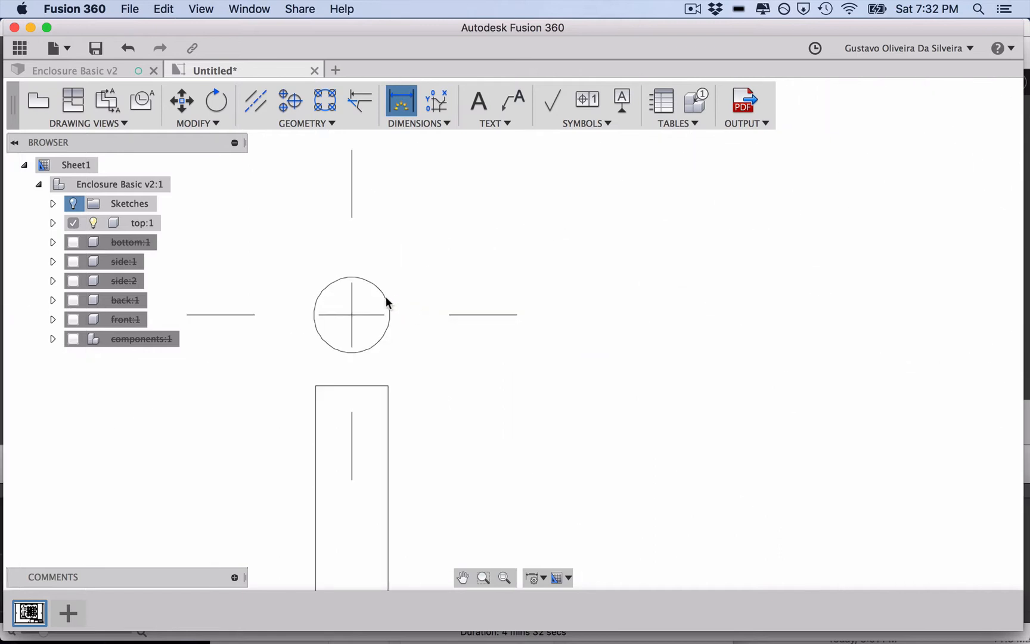
{"action": "mouse_move", "coordinate": [460, 324]}
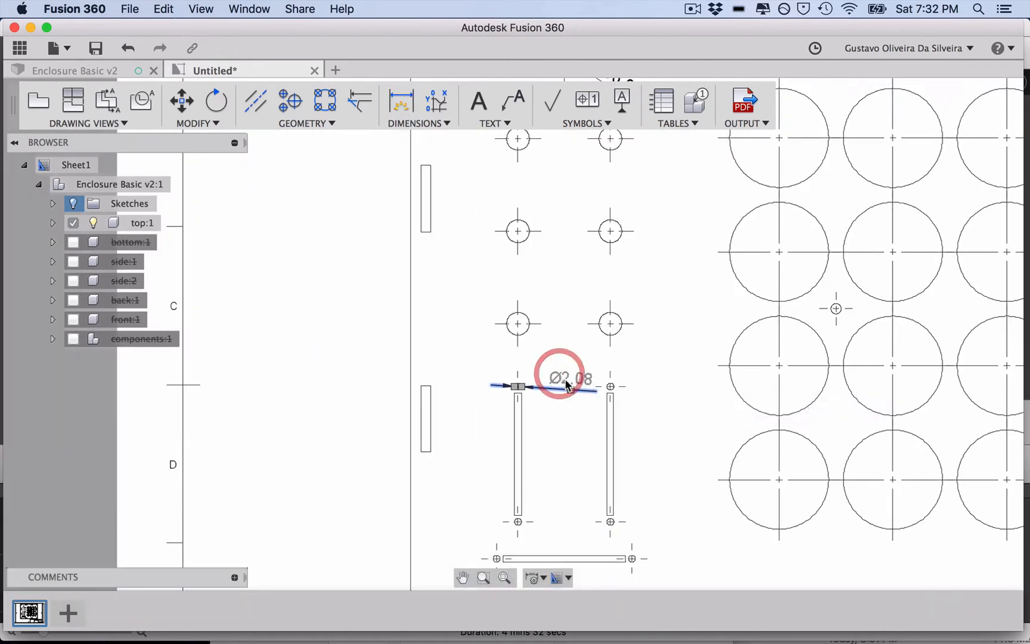
{"action": "left_click_drag", "start_coordinate": [566, 378], "coordinate": [517, 322]}
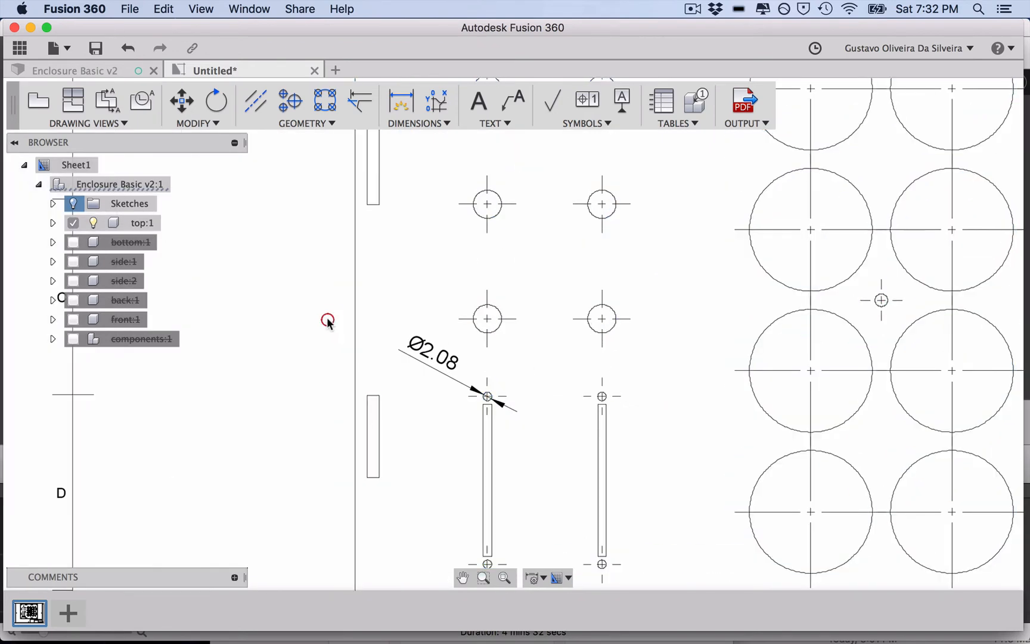
Start a linear dimension for the 60 mm gap between the two top-edge slots
{"action": "left_click", "coordinate": [400, 100]}
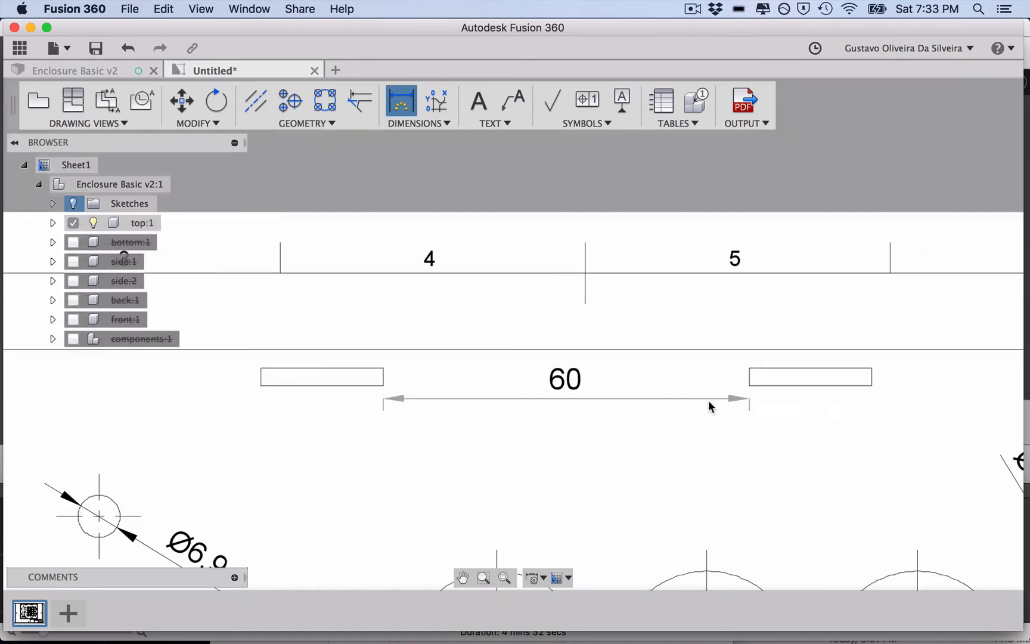
{"action": "mouse_move", "coordinate": [699, 434]}
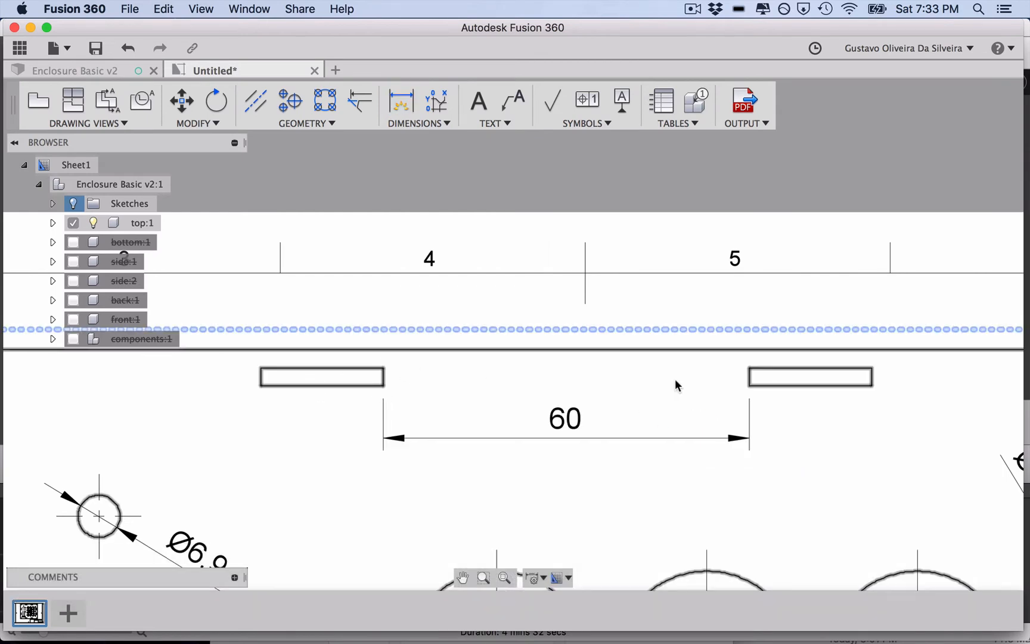
Place a 66.67 mm vertical linear dimension between the side-edge slots on the right edge
{"action": "left_click", "coordinate": [423, 124]}
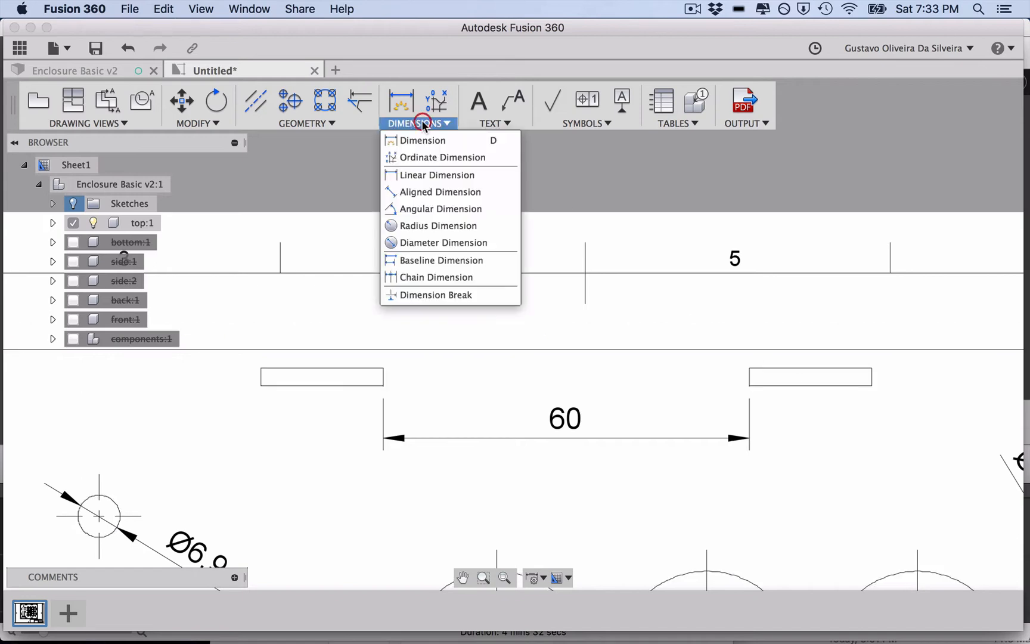
{"action": "mouse_move", "coordinate": [427, 177]}
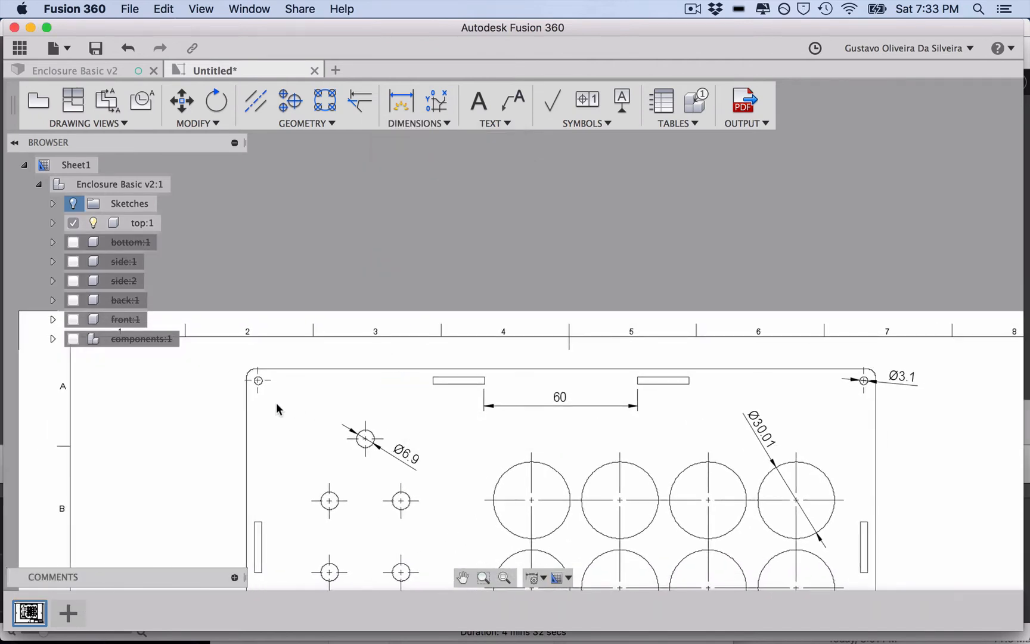
{"action": "mouse_move", "coordinate": [275, 444]}
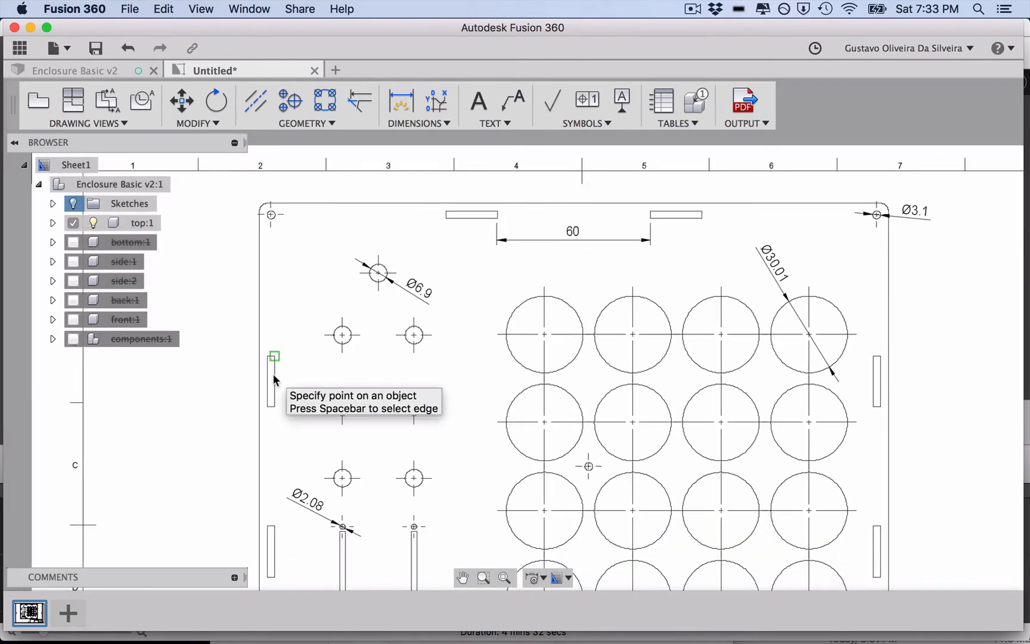
{"action": "mouse_move", "coordinate": [875, 359]}
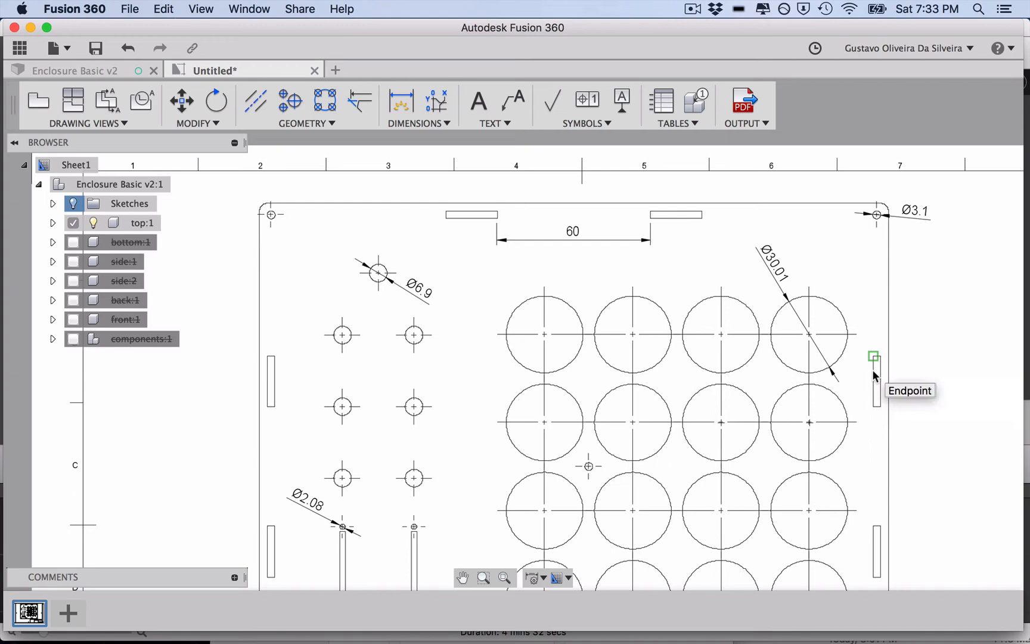
{"action": "mouse_move", "coordinate": [274, 368]}
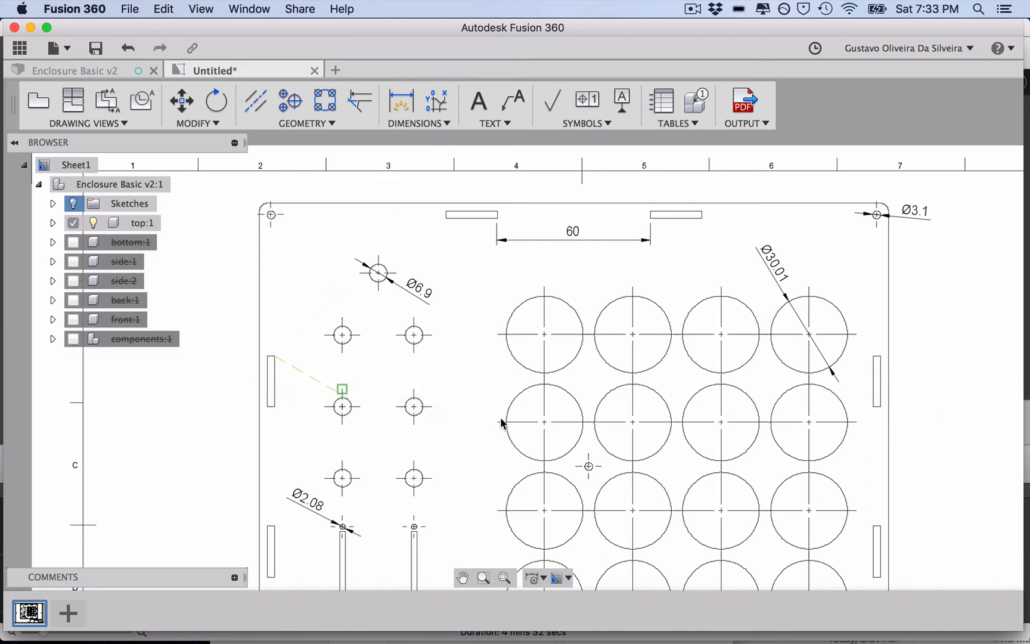
{"action": "left_click", "coordinate": [417, 108]}
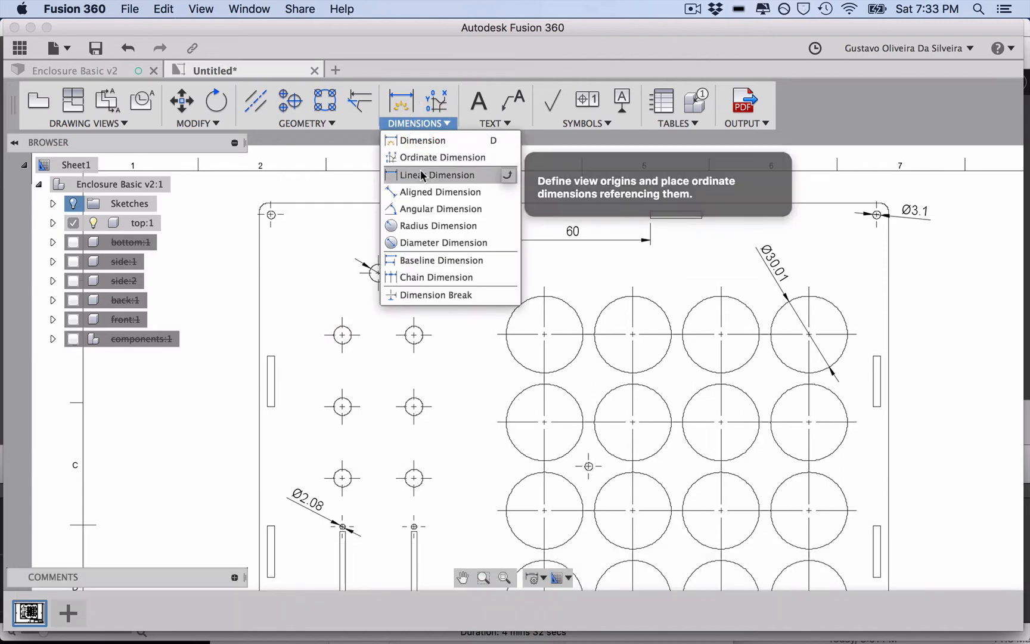
{"action": "left_click", "coordinate": [437, 174]}
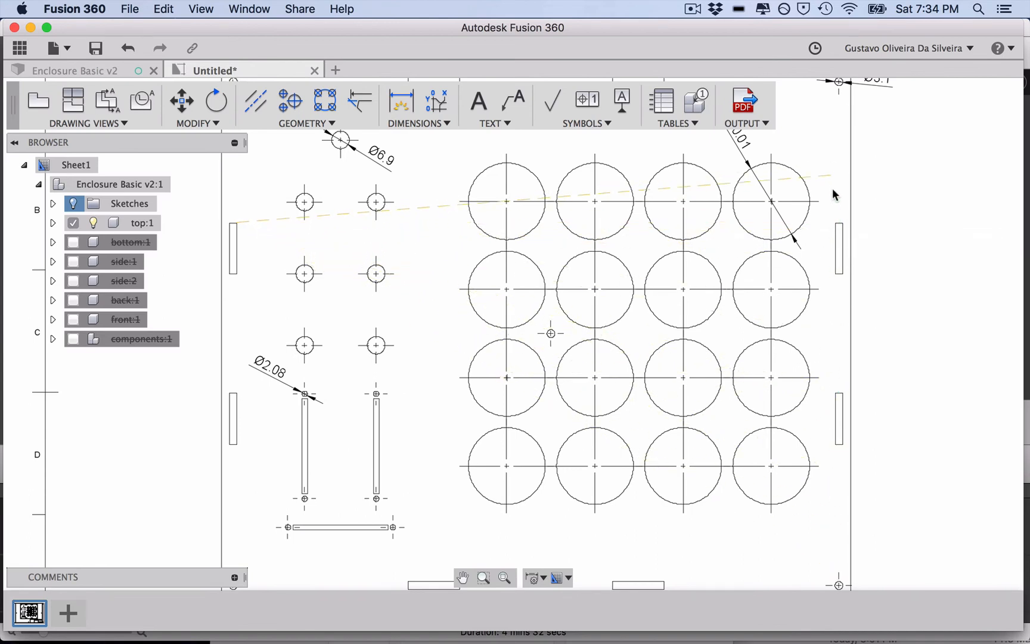
{"action": "left_click_drag", "start_coordinate": [834, 194], "coordinate": [836, 397]}
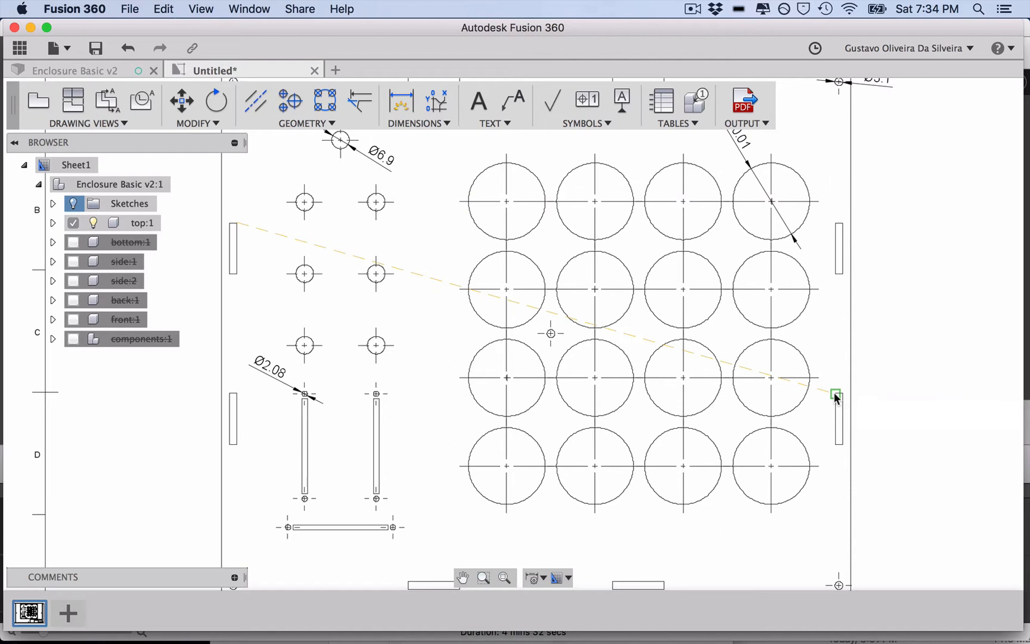
{"action": "left_click", "coordinate": [835, 223]}
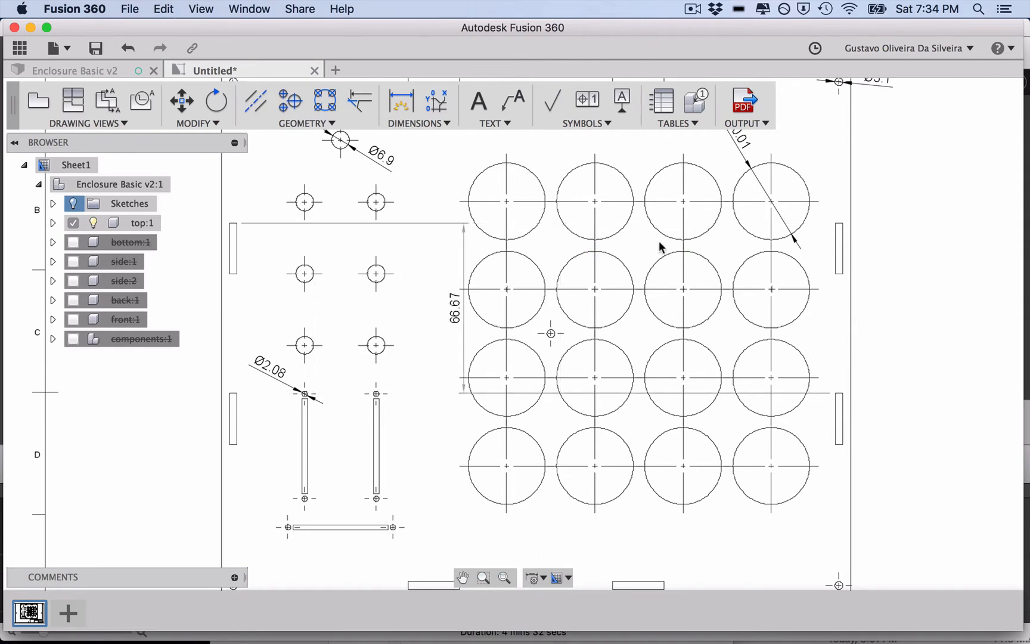
{"action": "left_click", "coordinate": [836, 167]}
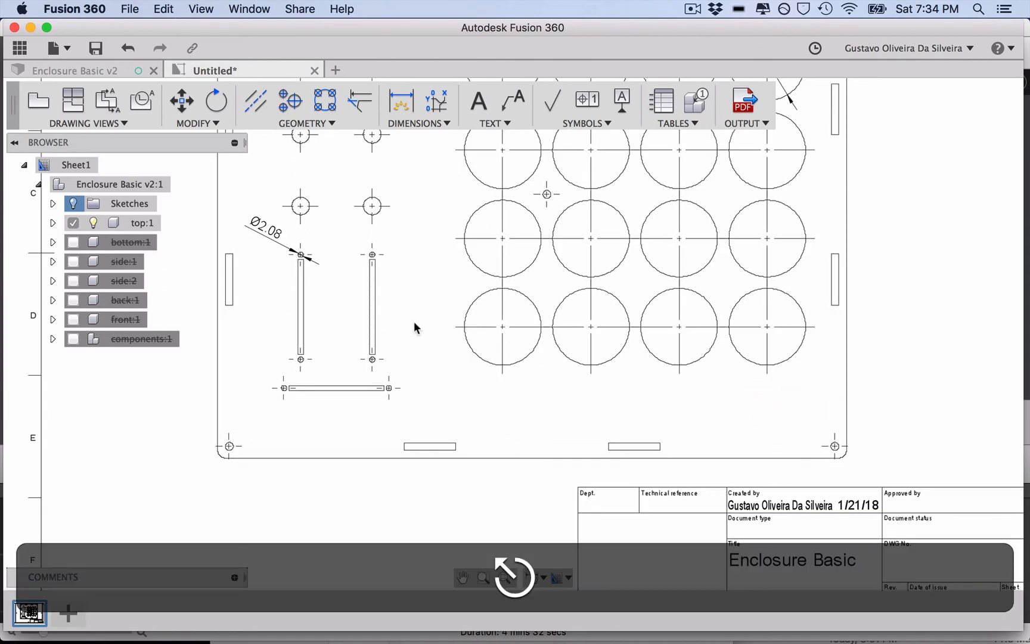
Switch to the Linear Dimension tool to place the slot dimensions 10.14, 28 and 51.09
{"action": "left_click", "coordinate": [417, 124]}
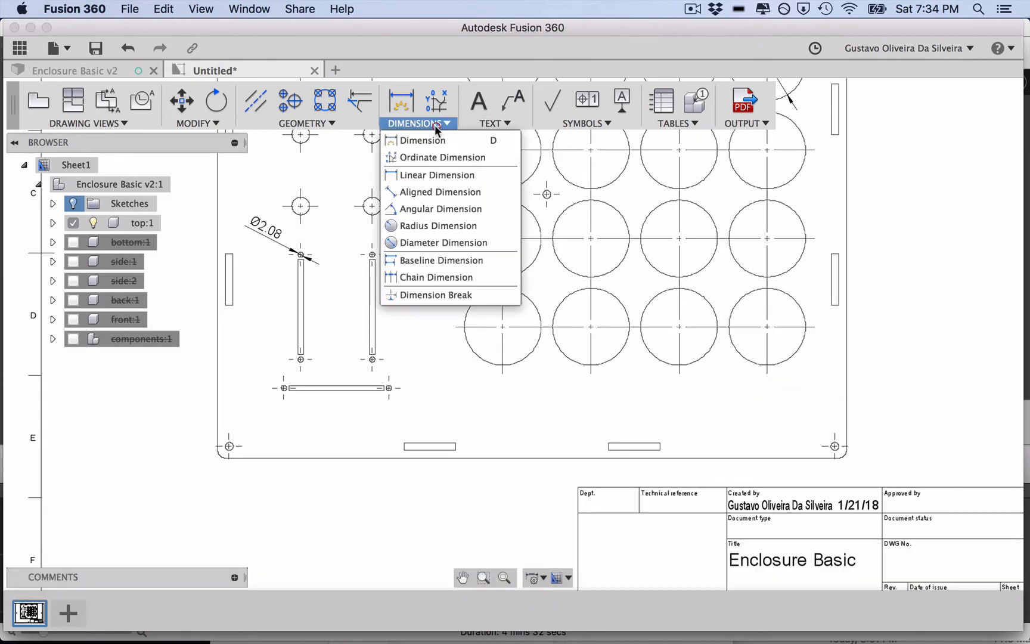
{"action": "mouse_move", "coordinate": [436, 174]}
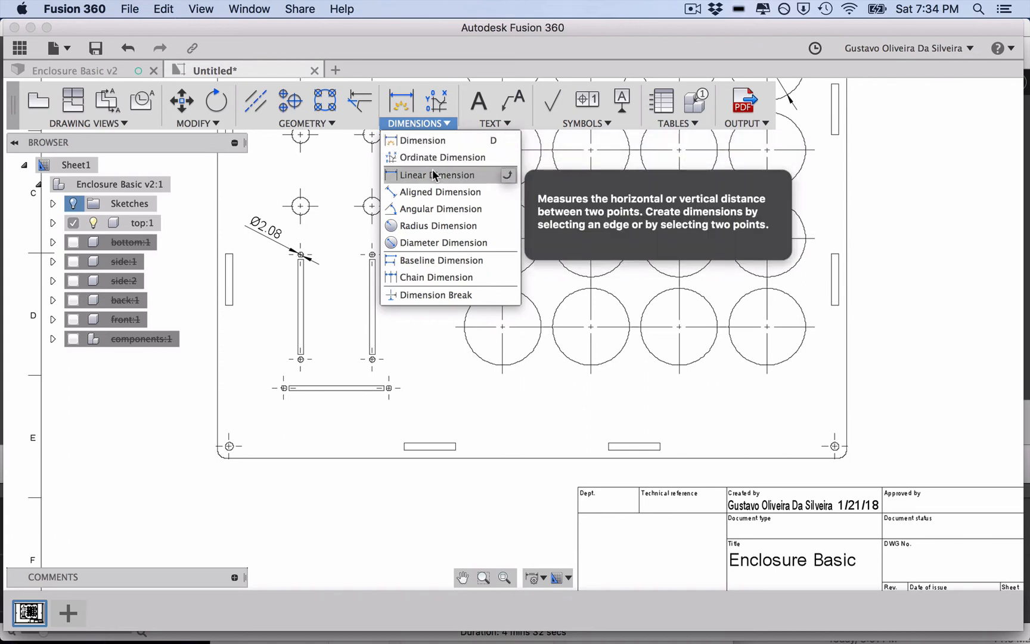
{"action": "left_click", "coordinate": [434, 174]}
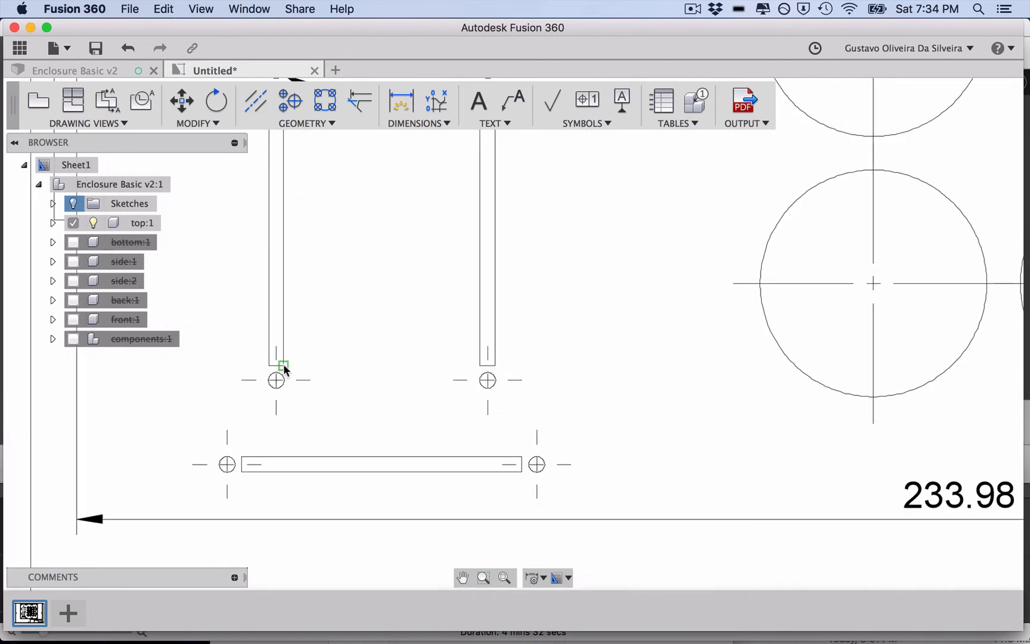
{"action": "mouse_move", "coordinate": [243, 463]}
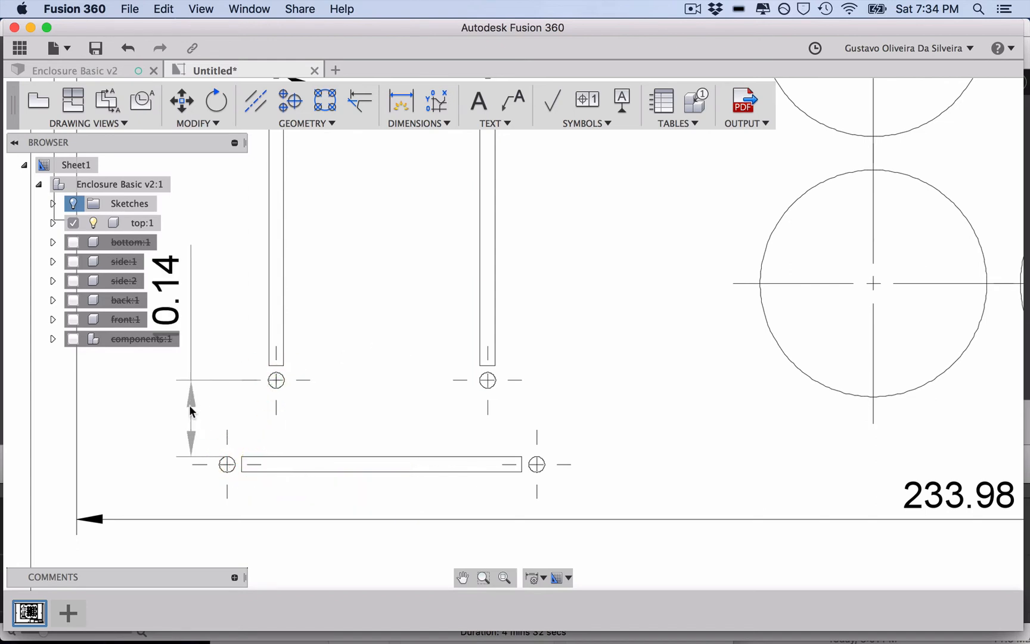
{"action": "mouse_move", "coordinate": [275, 381]}
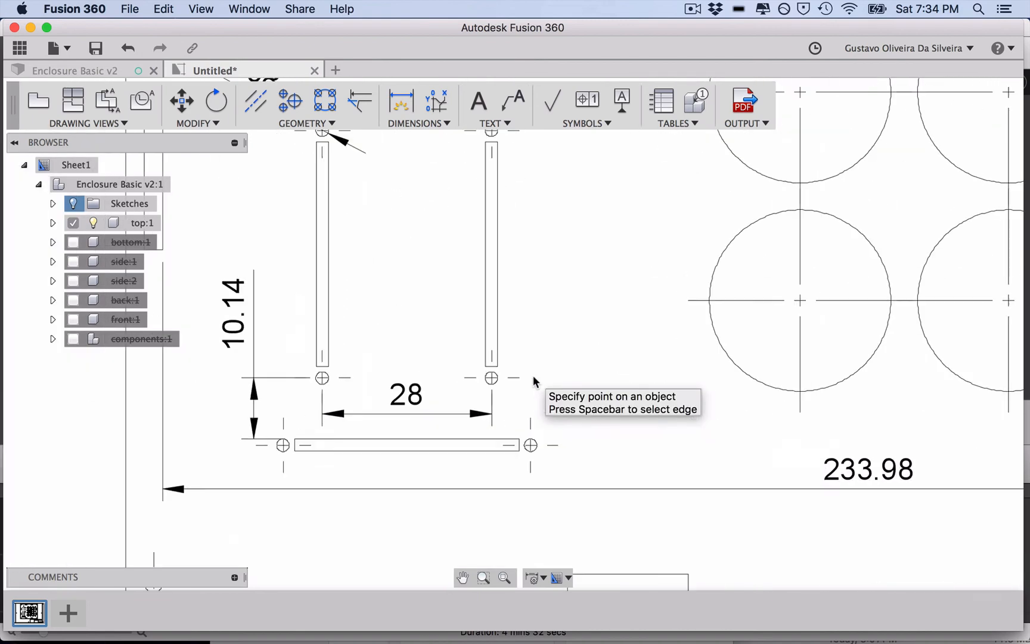
{"action": "mouse_move", "coordinate": [486, 379]}
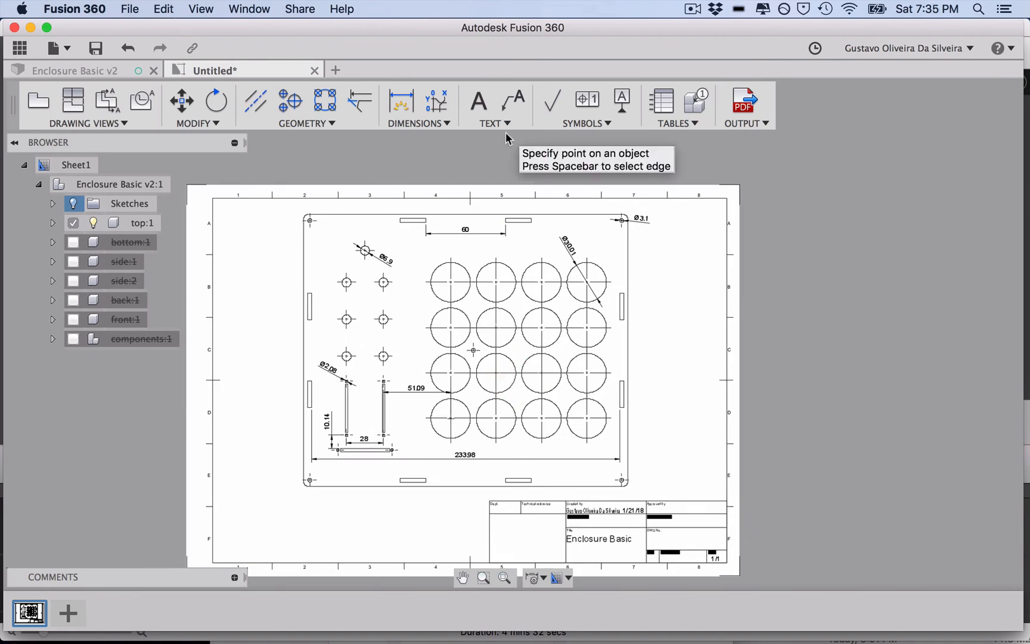
{"action": "mouse_move", "coordinate": [440, 141]}
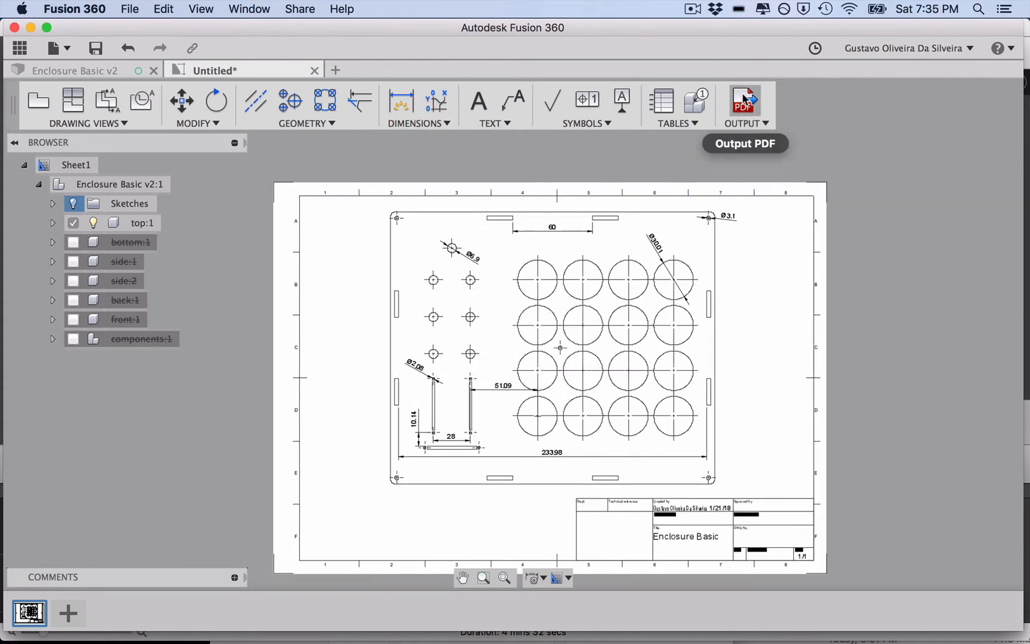
Set the PDF output to open the file after export and confirm the settings
{"action": "left_click", "coordinate": [745, 100]}
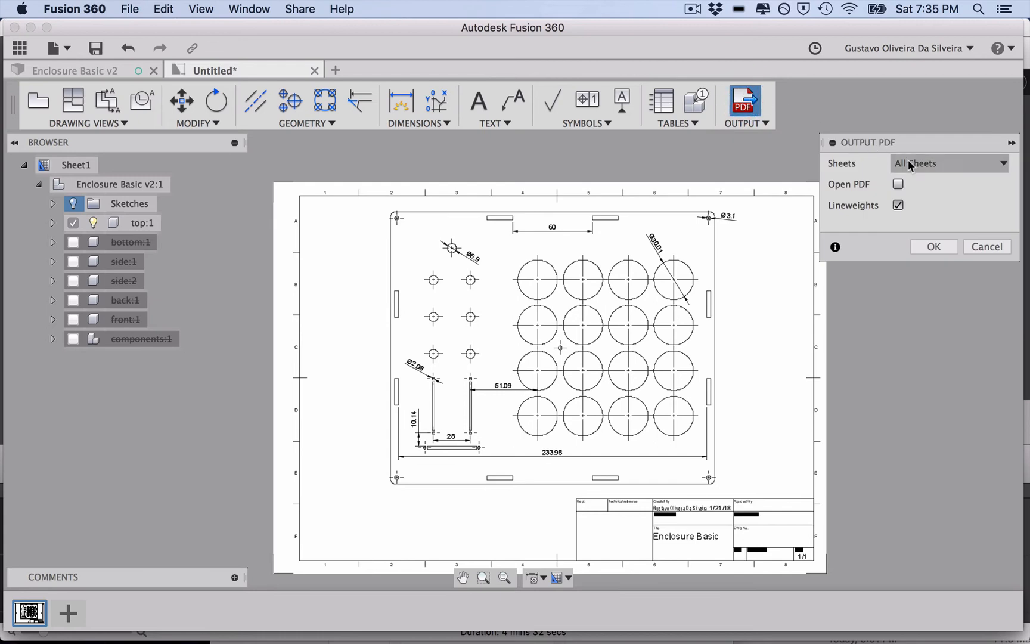
{"action": "left_click", "coordinate": [898, 184]}
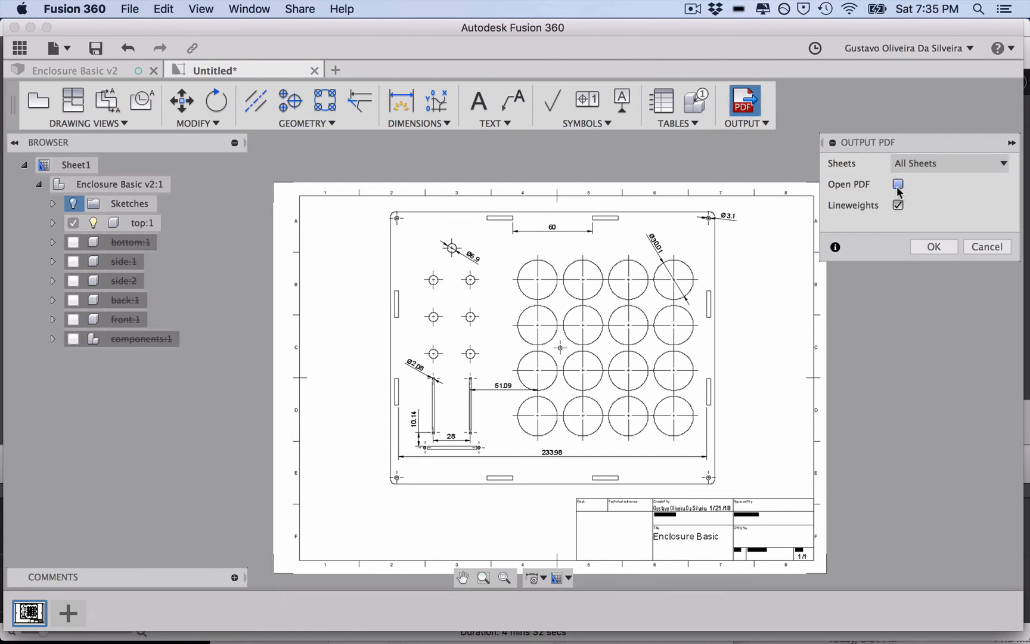
{"action": "left_click", "coordinate": [898, 185]}
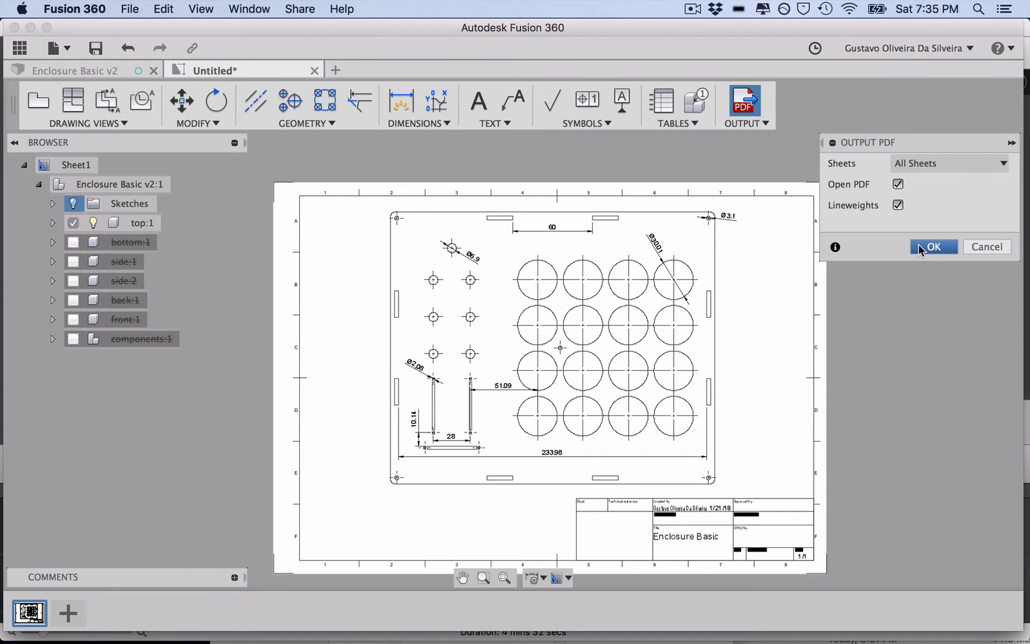
{"action": "left_click", "coordinate": [934, 247]}
{"action": "type", "text": "test lase"}
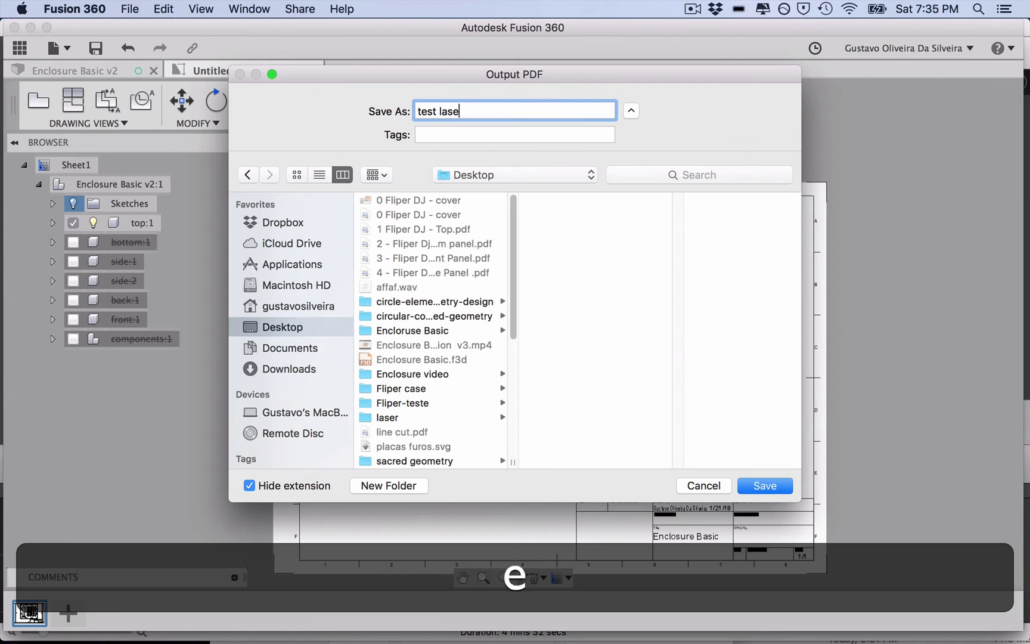
Name the exported file with 'gaaahhh' and save it to the Desktop
{"action": "key", "text": "Backspace"}
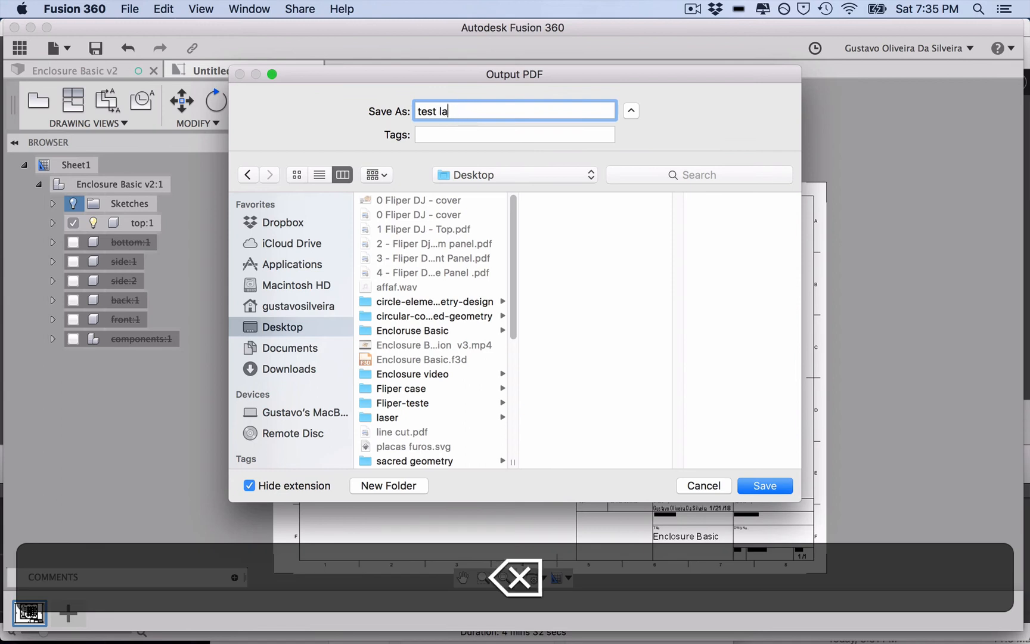
{"action": "type", "text": "gaaahhh"}
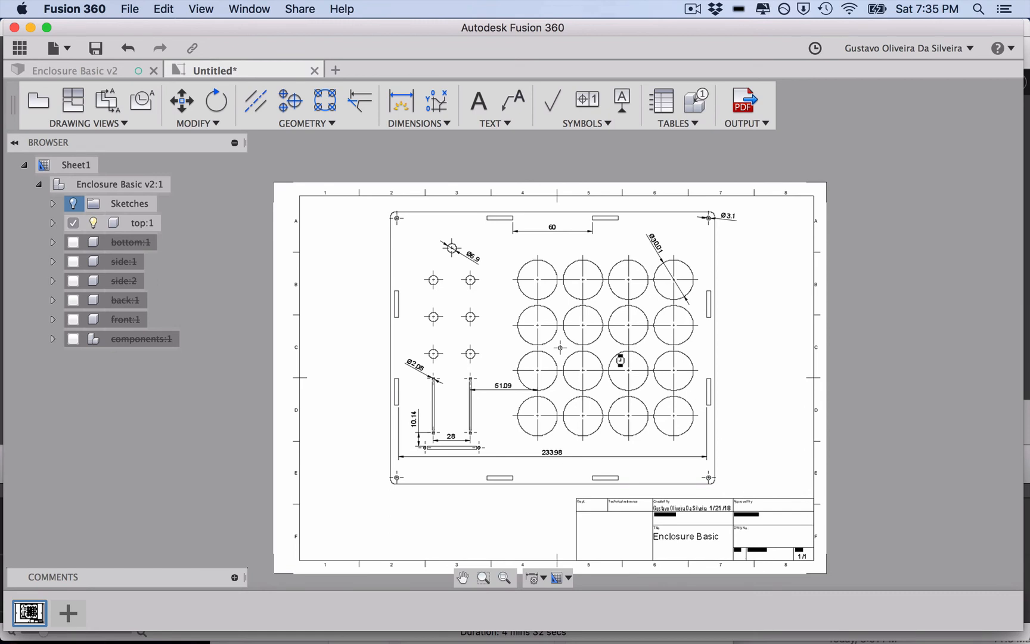
{"action": "mouse_move", "coordinate": [605, 341]}
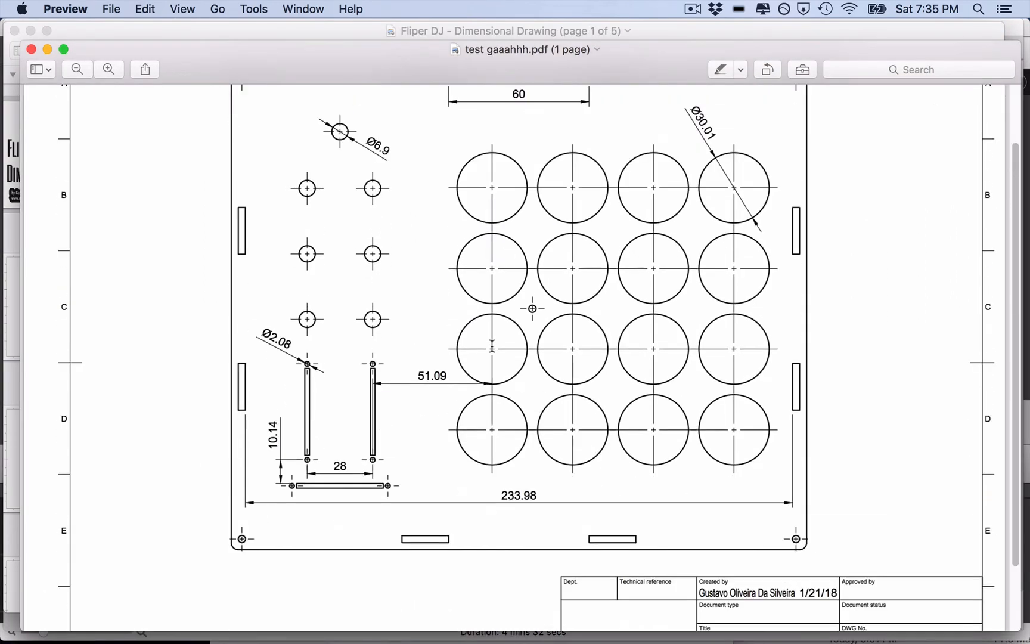
Scroll through the exported test gaaahhh.pdf in Preview to check the dimensions
{"action": "scroll", "scroll_direction": "down", "scroll_amount": 3}
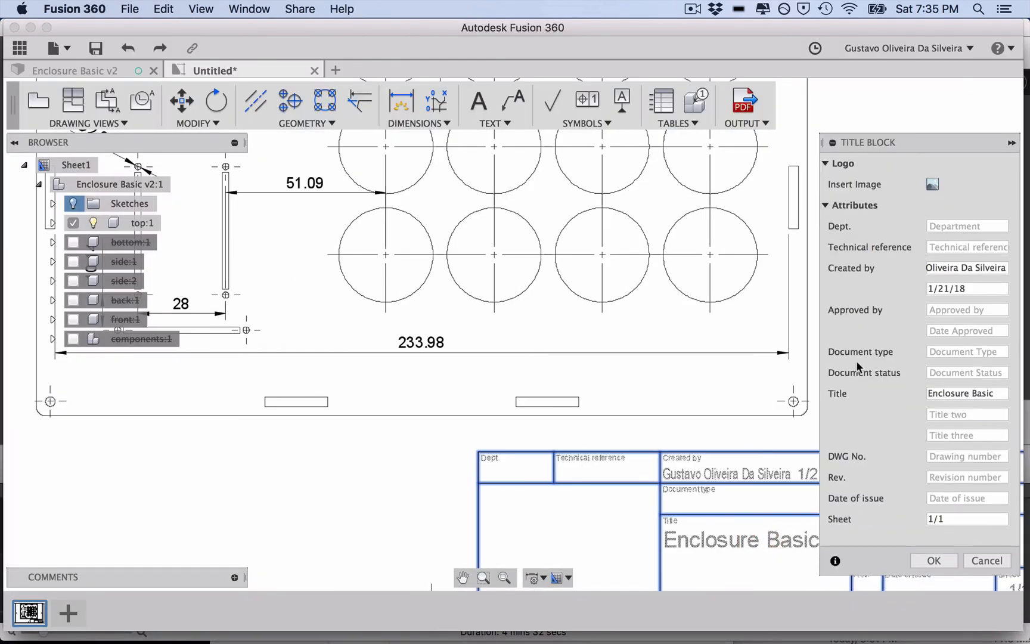
Shorten the creator to Gustavo Silveira, retitle the drawing 'Gaahh' and apply
{"action": "left_click", "coordinate": [976, 268]}
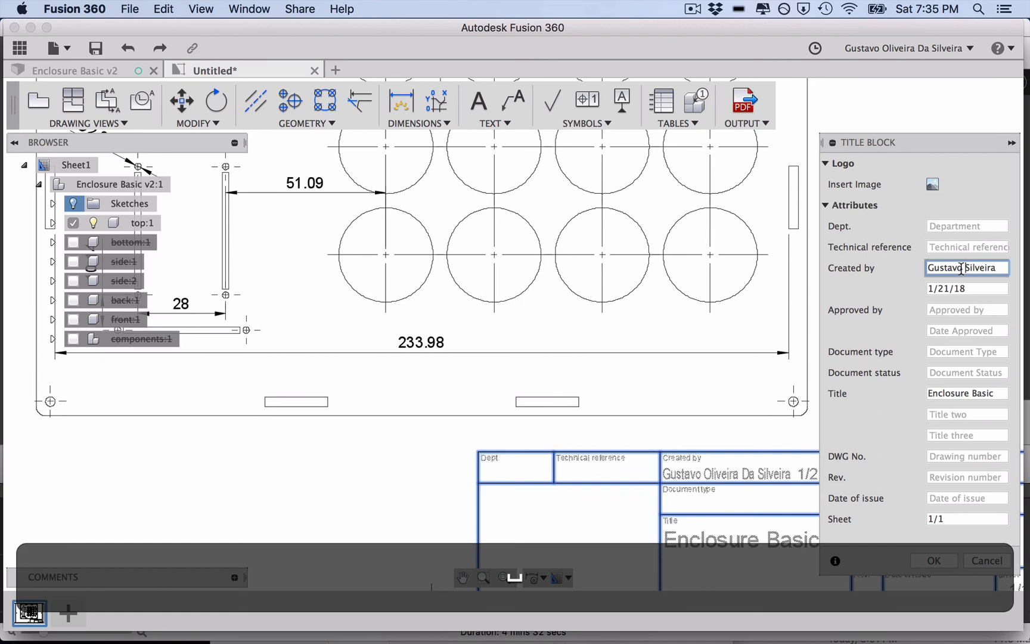
{"action": "left_click", "coordinate": [968, 393]}
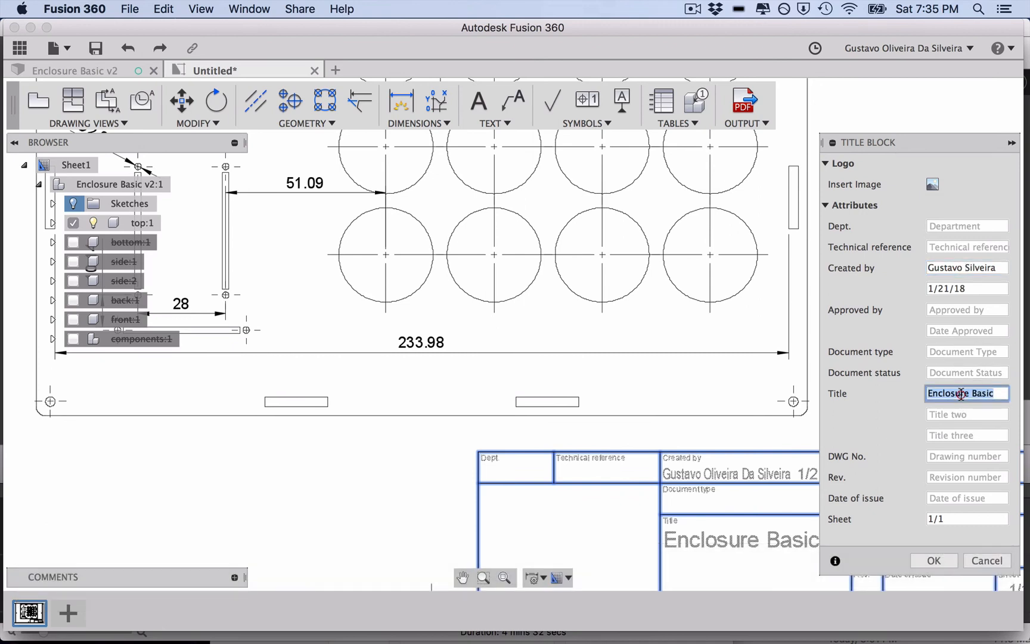
{"action": "type", "text": "Gaahh"}
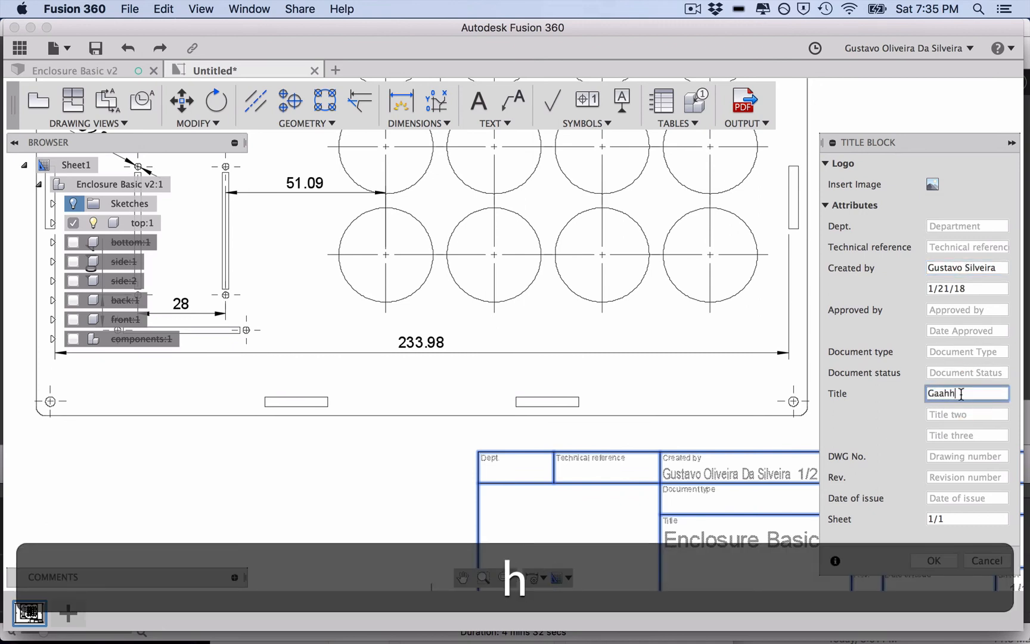
{"action": "left_click", "coordinate": [934, 561]}
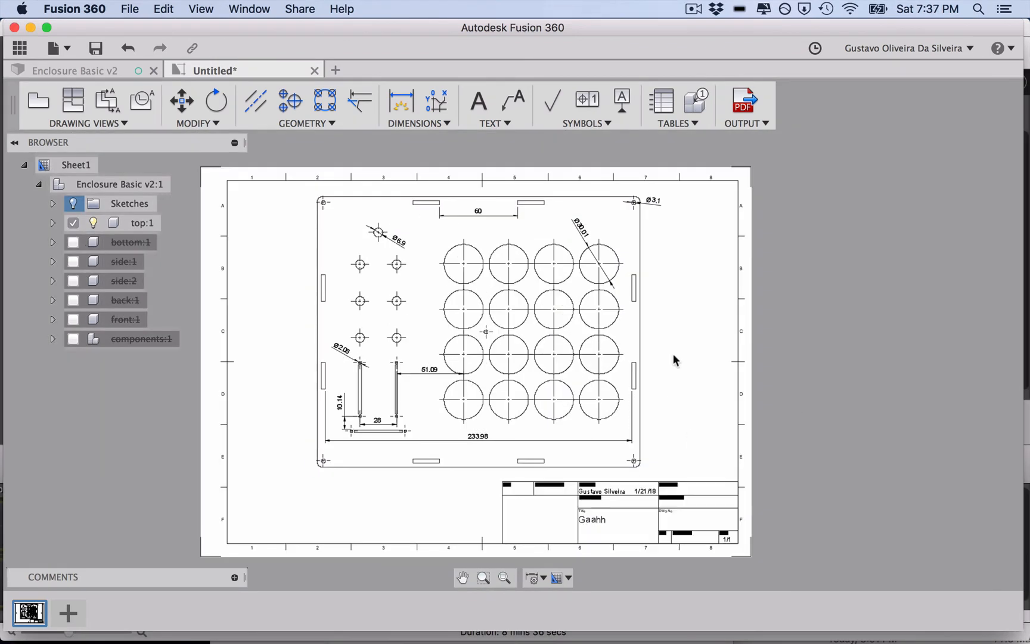
{"action": "mouse_move", "coordinate": [821, 318]}
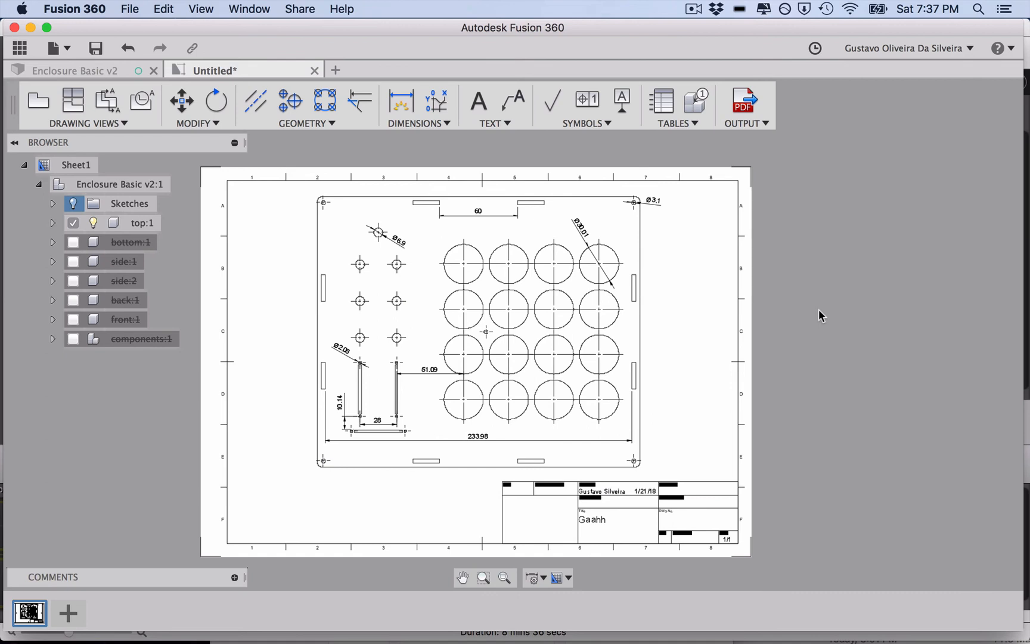
{"action": "mouse_move", "coordinate": [36, 99]}
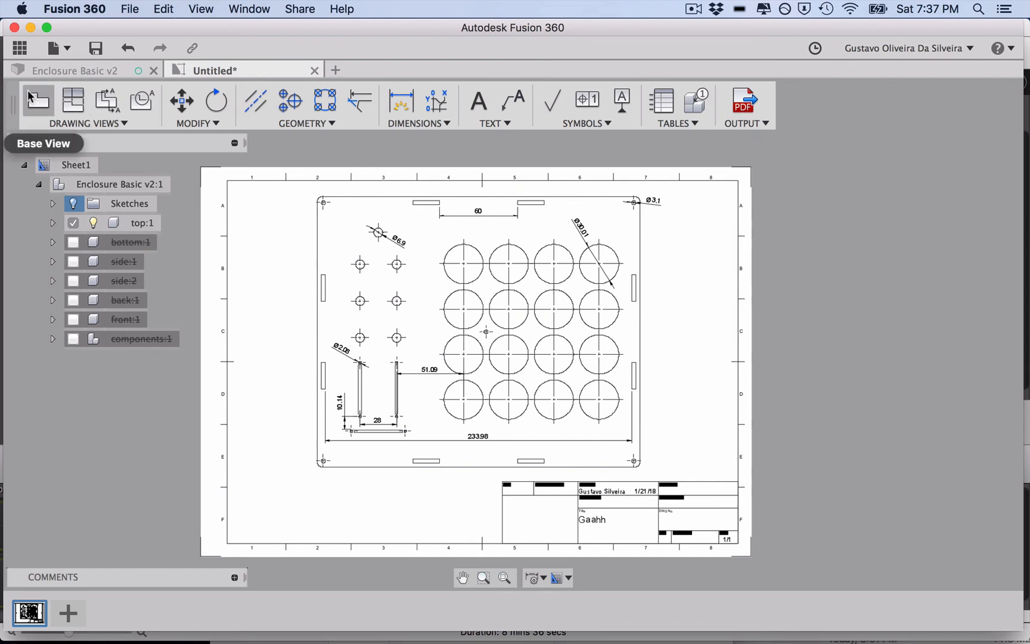